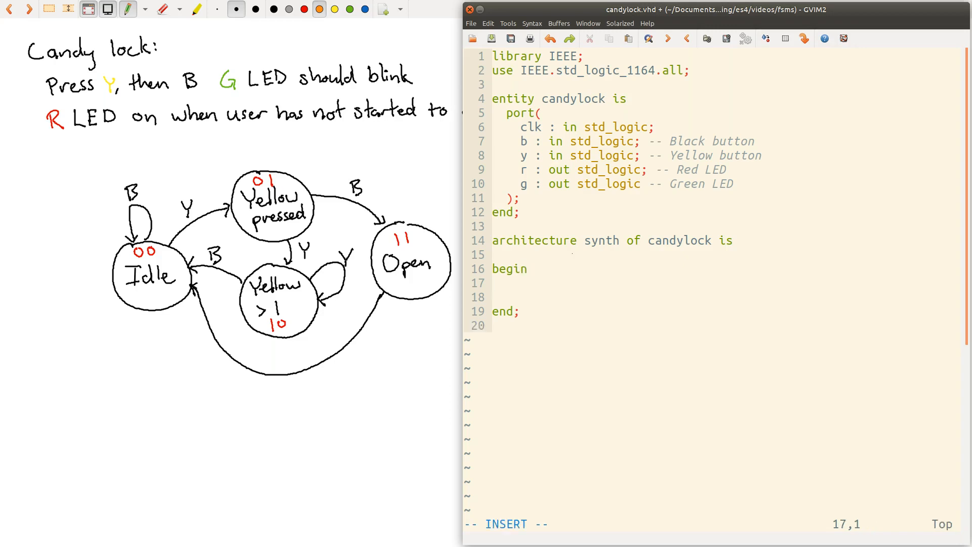
Write a process (clk) begin … end process; skeleton in the architecture body.
{"action": "key", "text": "Enter"}
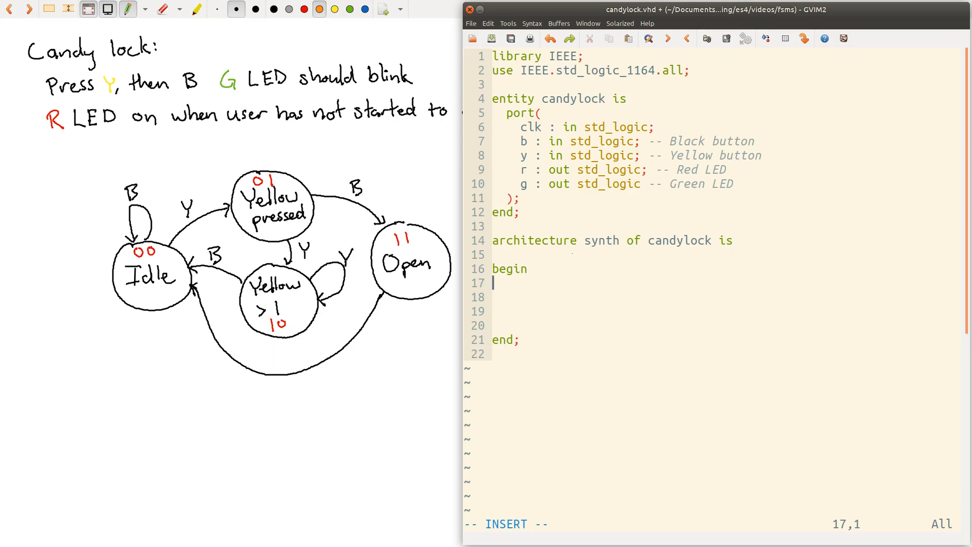
{"action": "type", "text": "process ("}
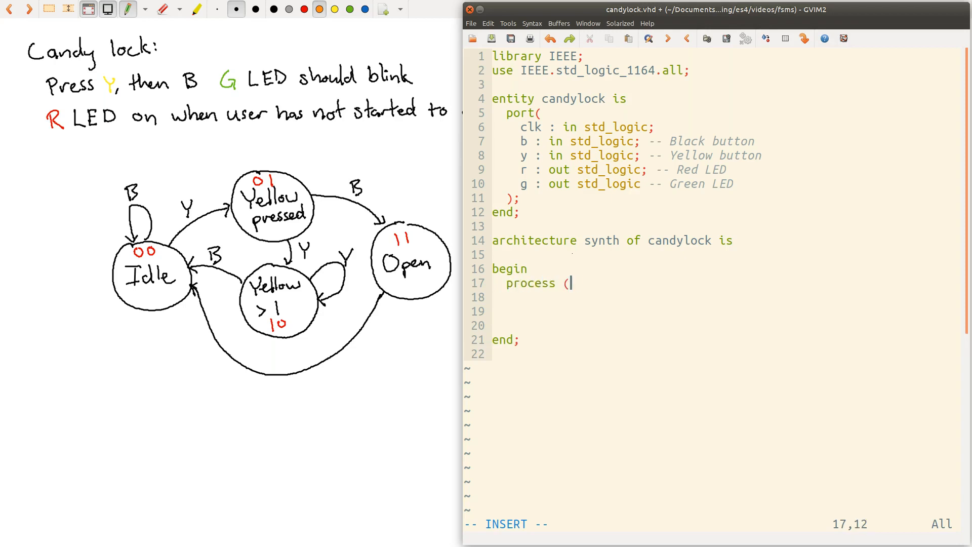
{"action": "type", "text": "clk) begin"}
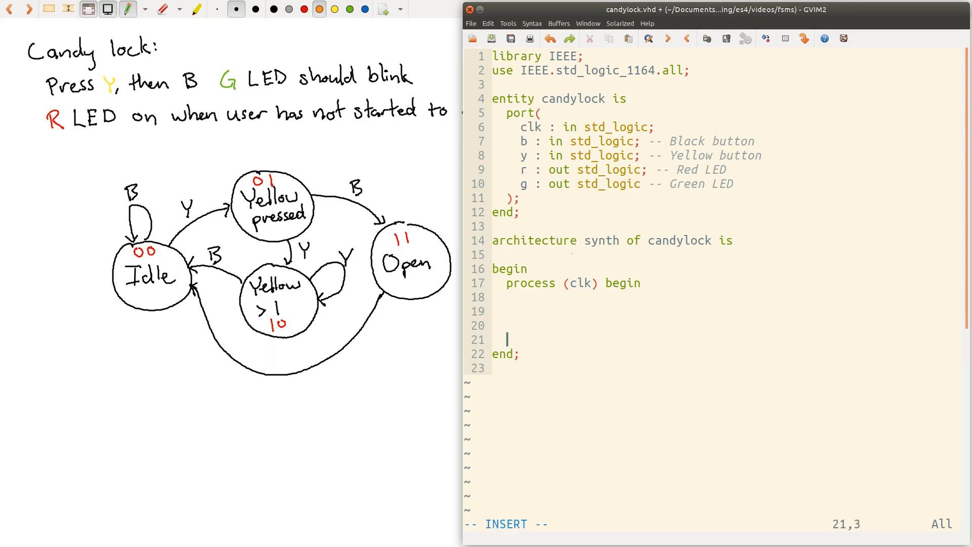
{"action": "type", "text": "end process;"}
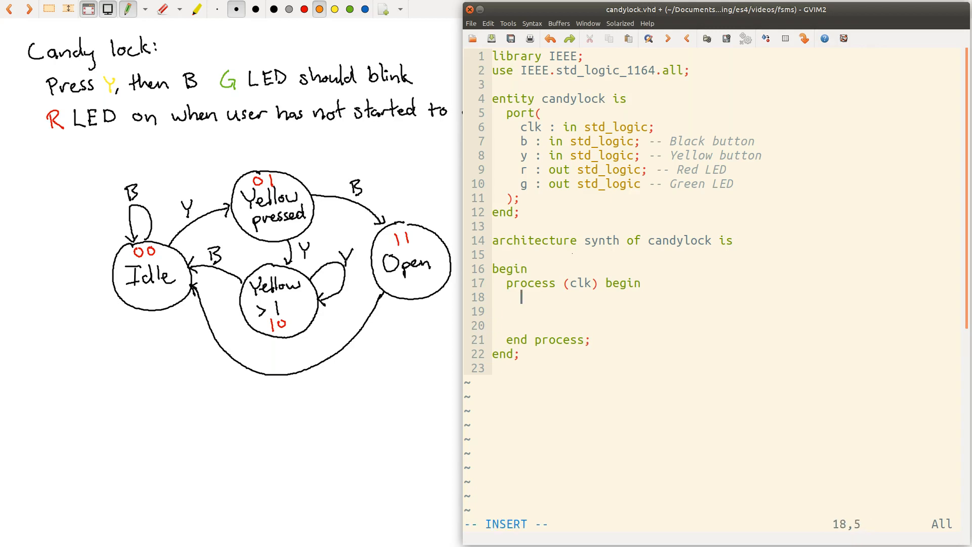
Add an empty if rising_edge(clk) then … end if; block inside the process.
{"action": "type", "text": "if r"}
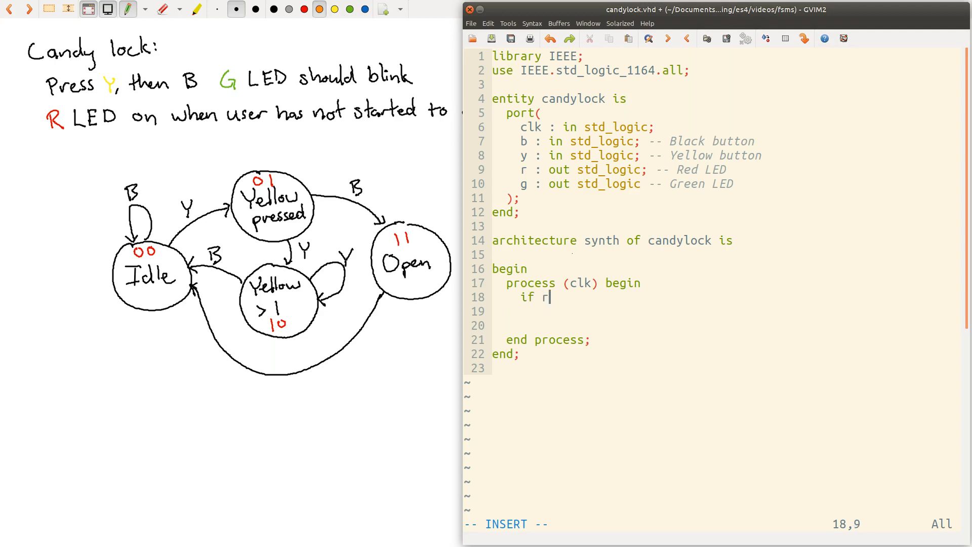
{"action": "type", "text": "ising_edge(clk) th"}
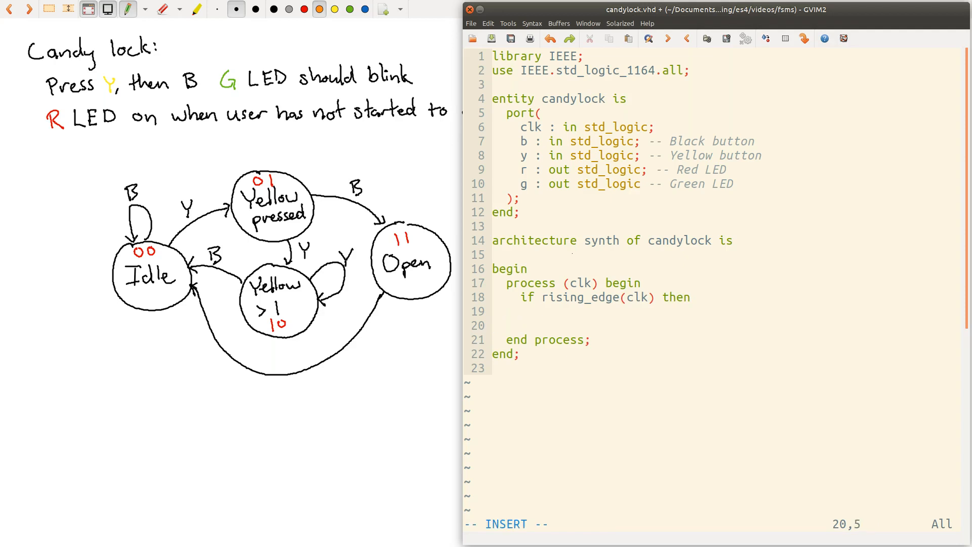
{"action": "type", "text": "end"}
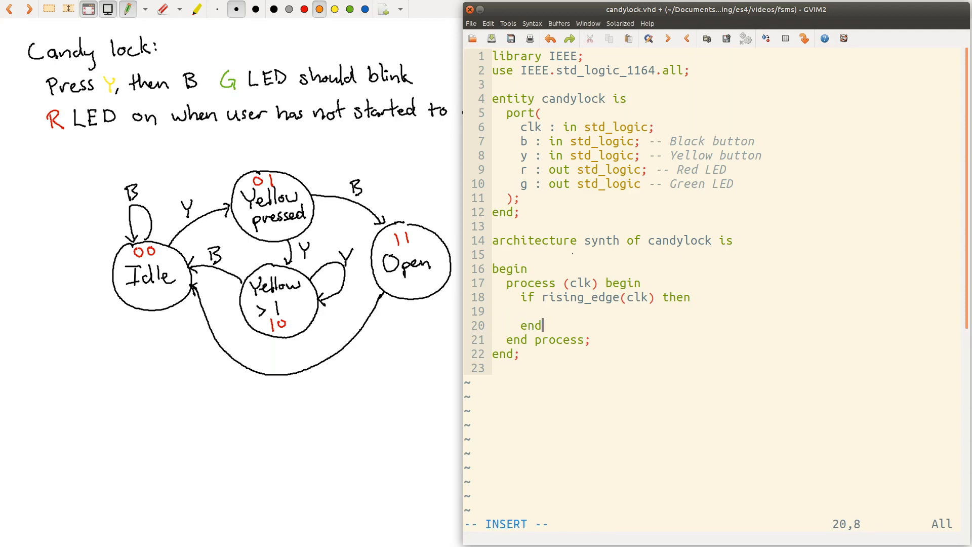
{"action": "type", "text": "if;"}
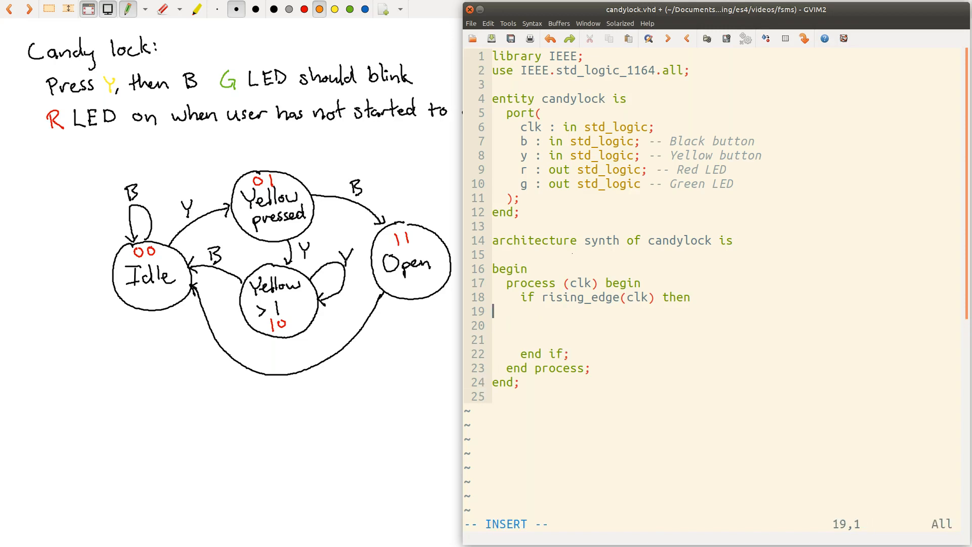
{"action": "key", "text": "Escape"}
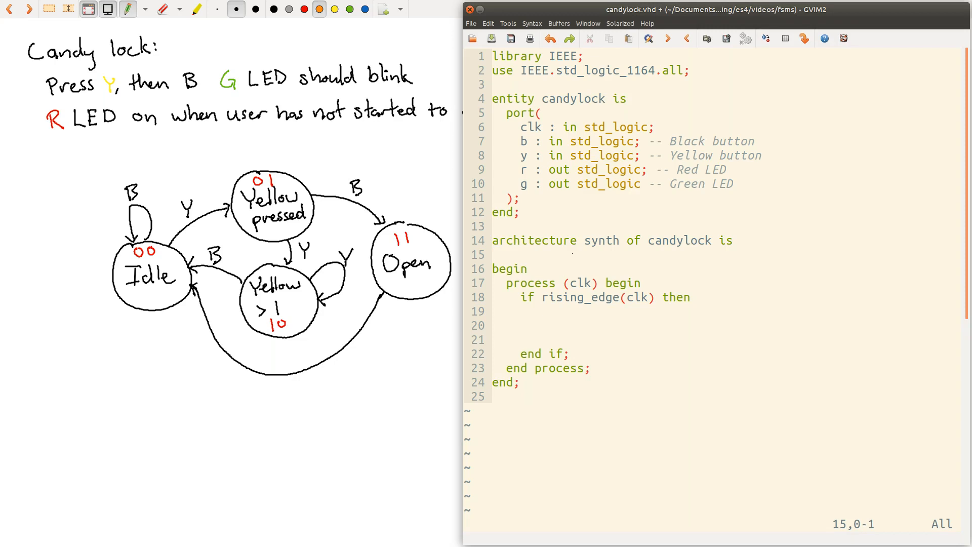
Declare constant IDLE : std_logic_vector(1 downto 0) := "00"; before begin.
{"action": "key", "text": "i"}
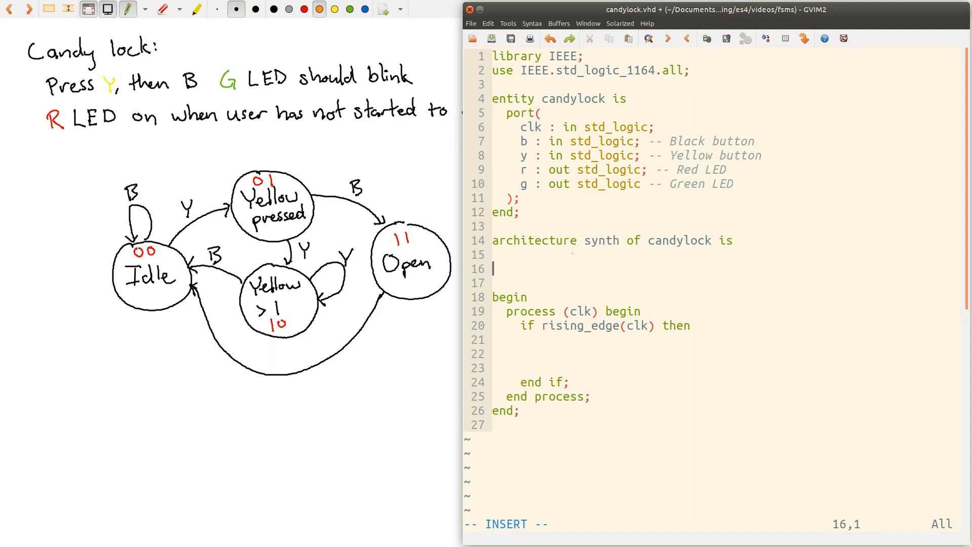
{"action": "type", "text": "constant"}
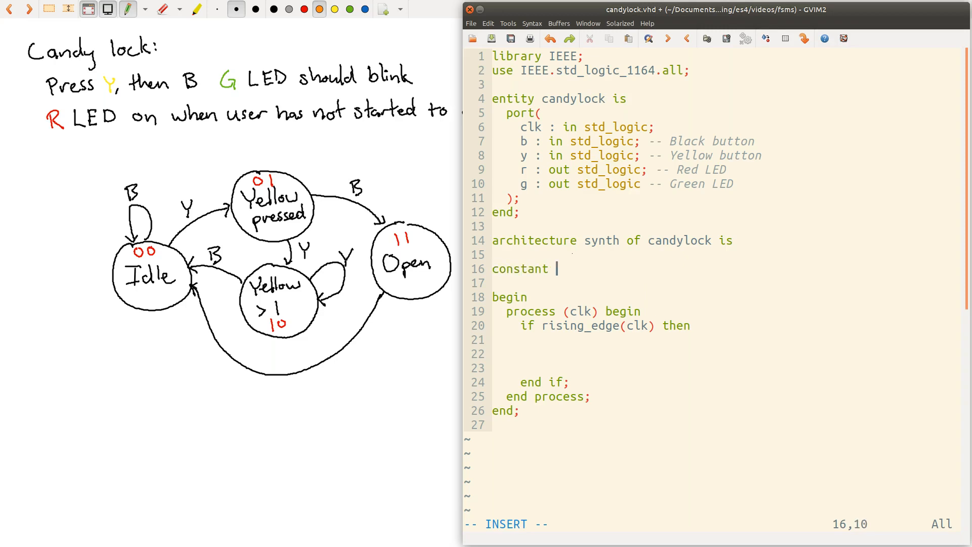
{"action": "type", "text": "IDLE"}
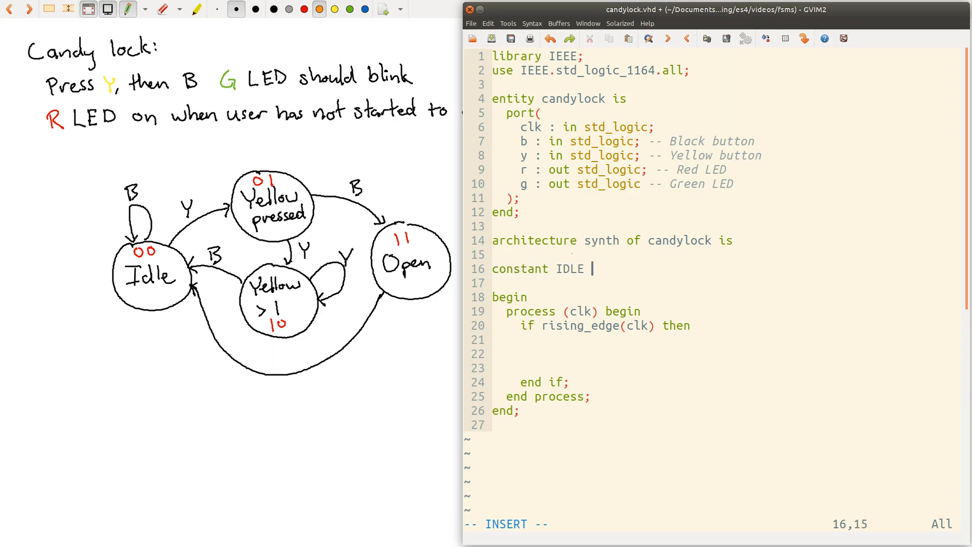
{"action": "type", "text": ":"}
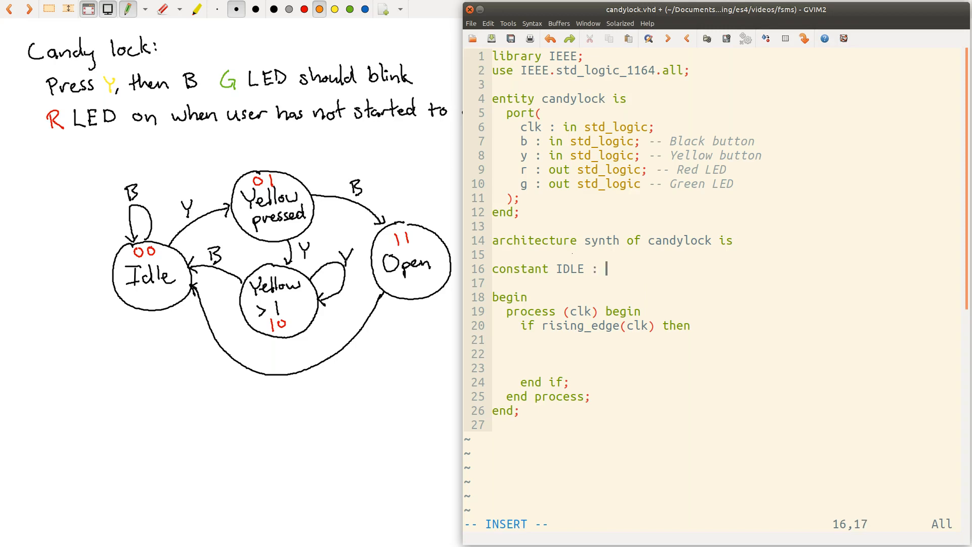
{"action": "type", "text": "std_logic_v"}
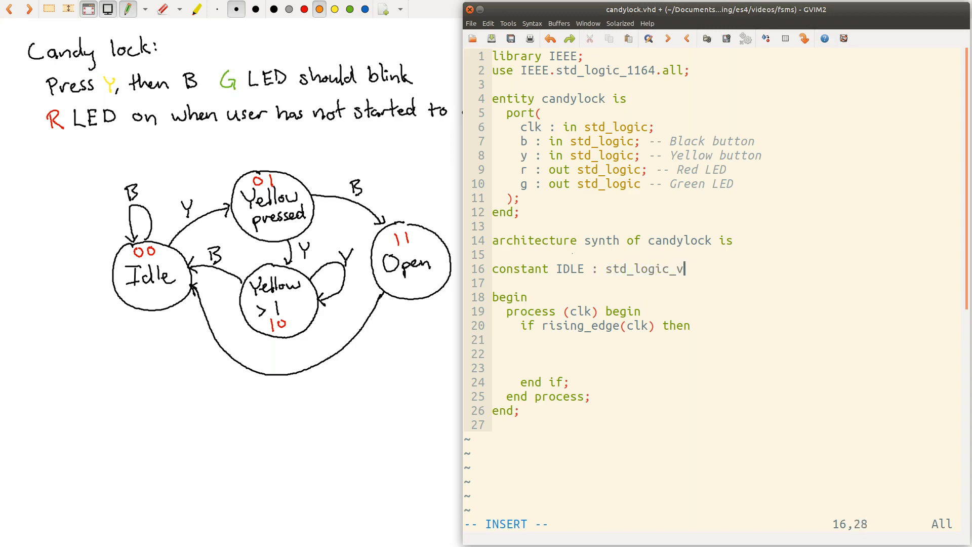
{"action": "type", "text": "ector("}
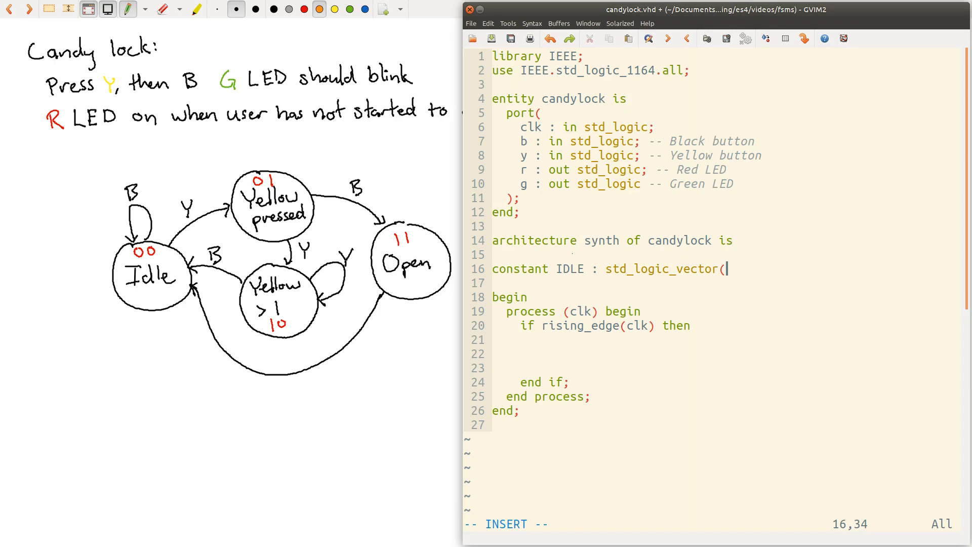
{"action": "type", "text": "1 down"}
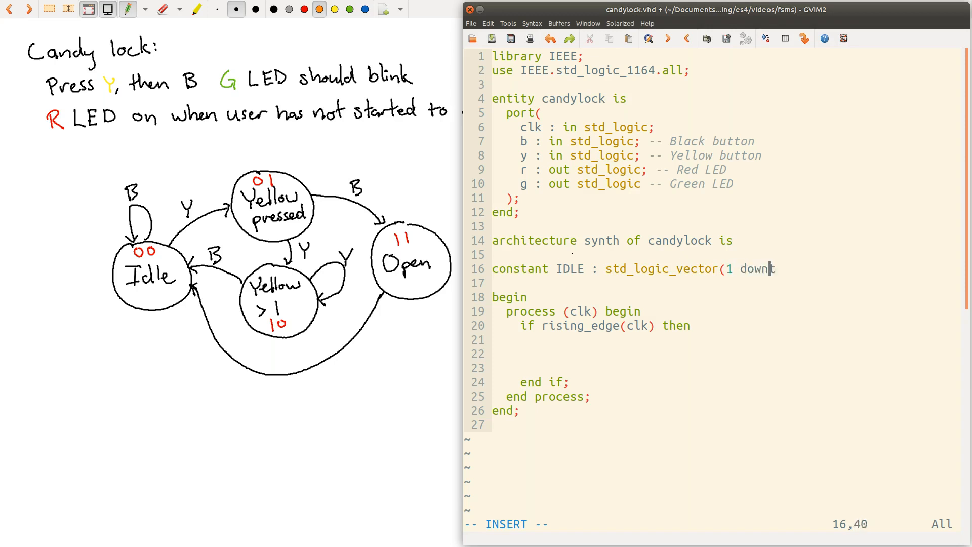
{"action": "type", "text": "to 0)"}
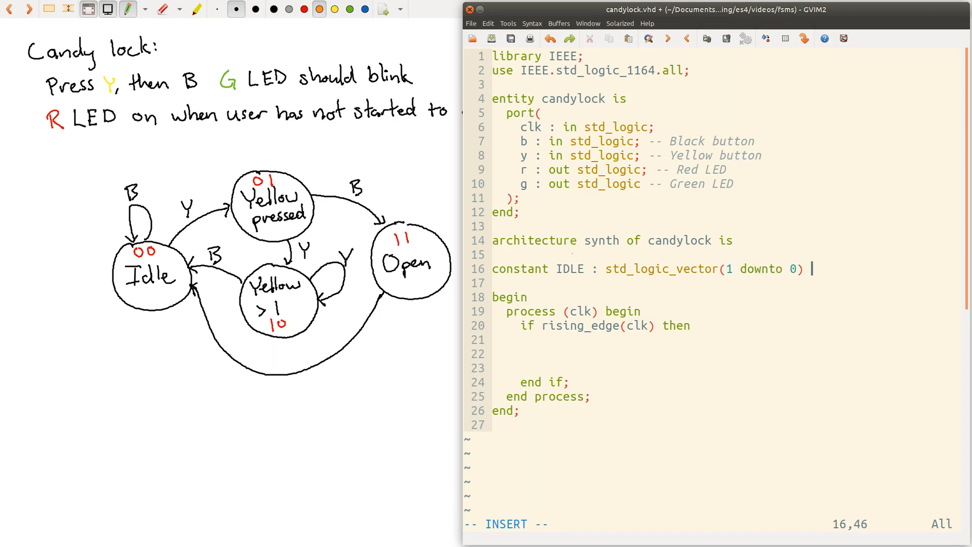
{"action": "type", "text": ":= \""}
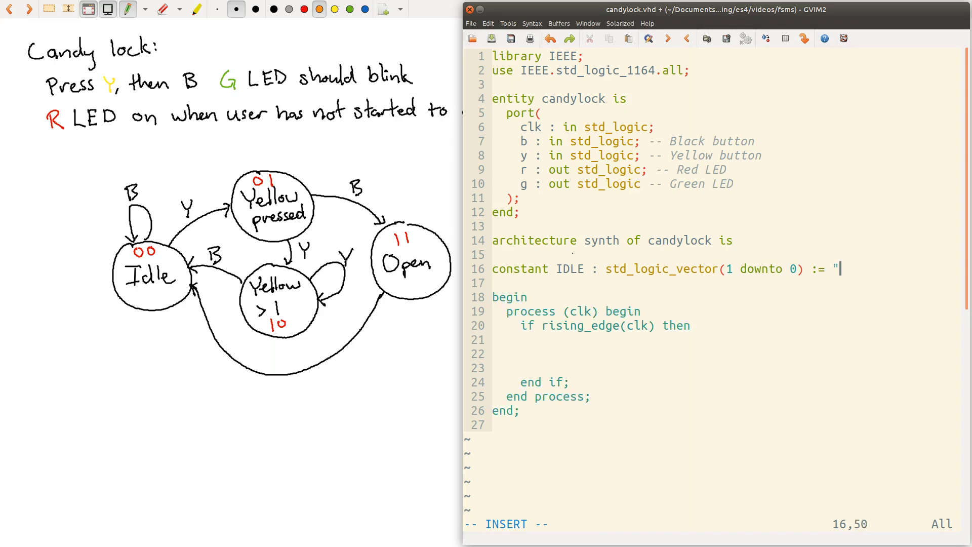
{"action": "type", "text": "00\";"}
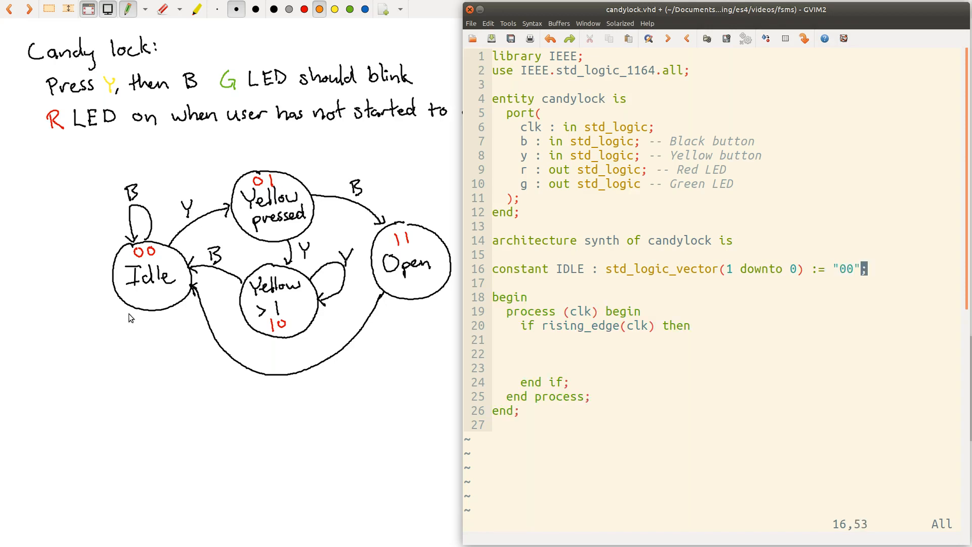
{"action": "mouse_move", "coordinate": [296, 310]}
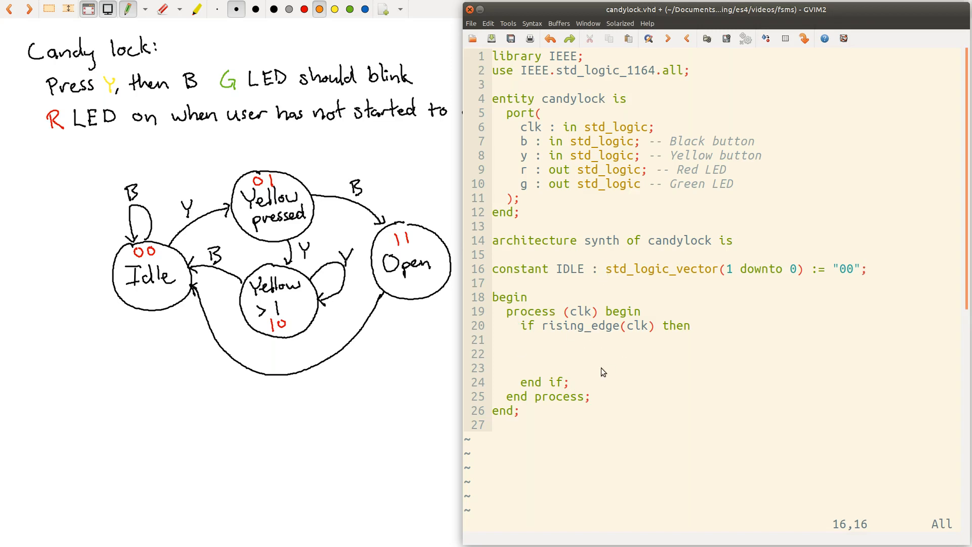
Delete the IDLE constant declaration, leaving a blank line before begin.
{"action": "left_click_drag", "start_coordinate": [508, 310], "coordinate": [569, 382]}
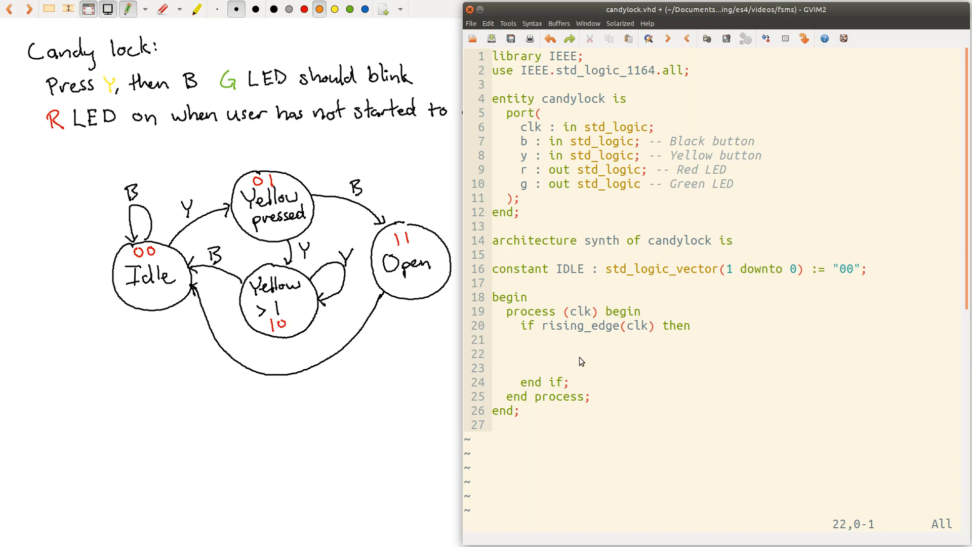
{"action": "left_click", "coordinate": [495, 353]}
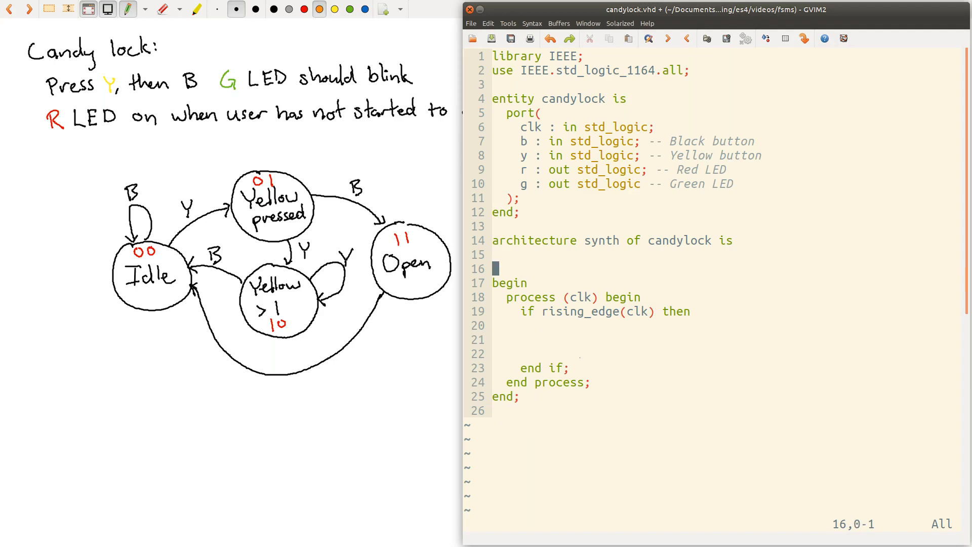
Declare type State is (IDLE, YELLOW, YELLOWGT1, OPEN).
{"action": "type", "text": "type State"}
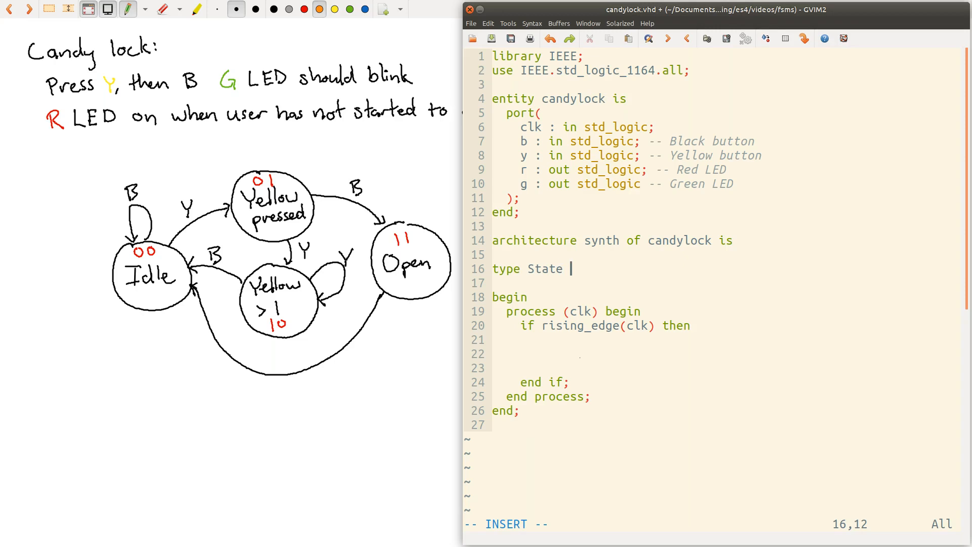
{"action": "type", "text": "is ("}
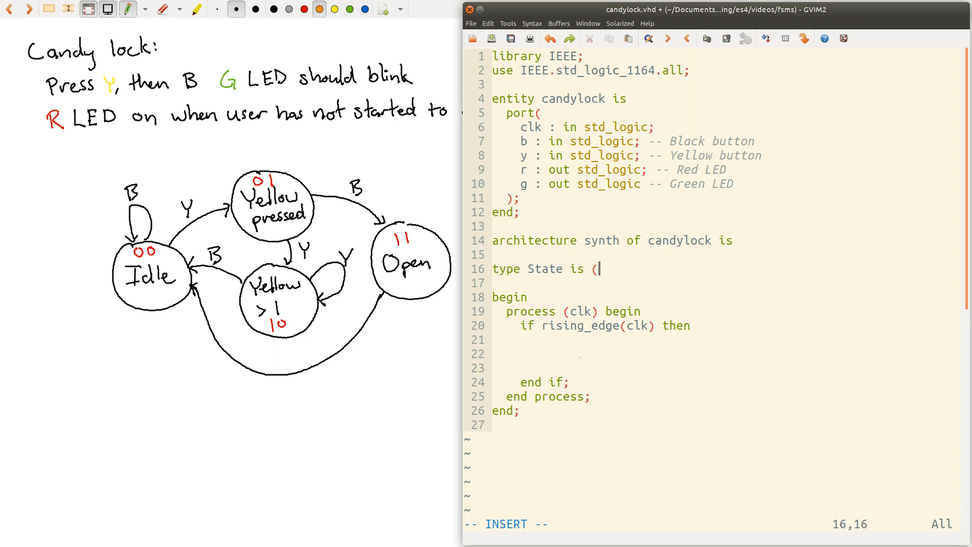
{"action": "type", "text": "IDLE, YEL"}
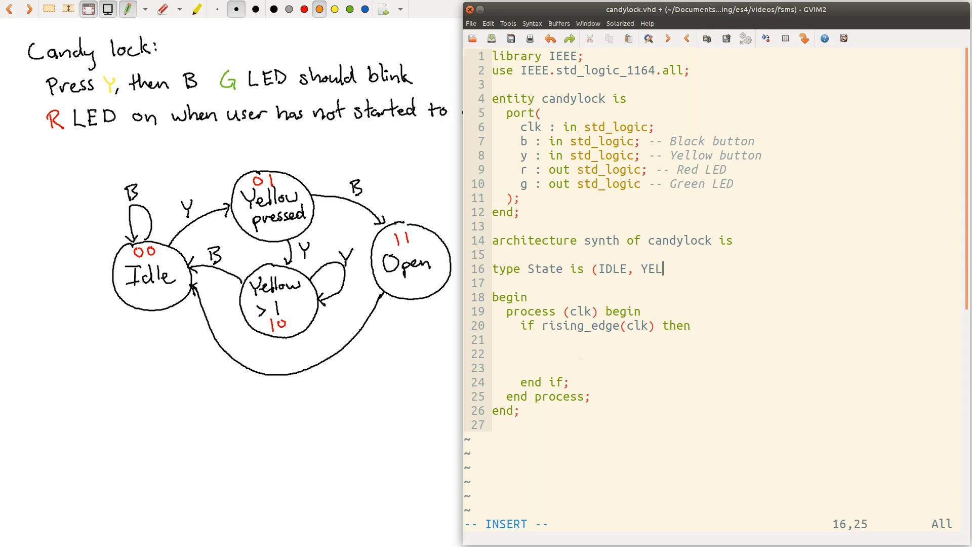
{"action": "type", "text": "LOW,"}
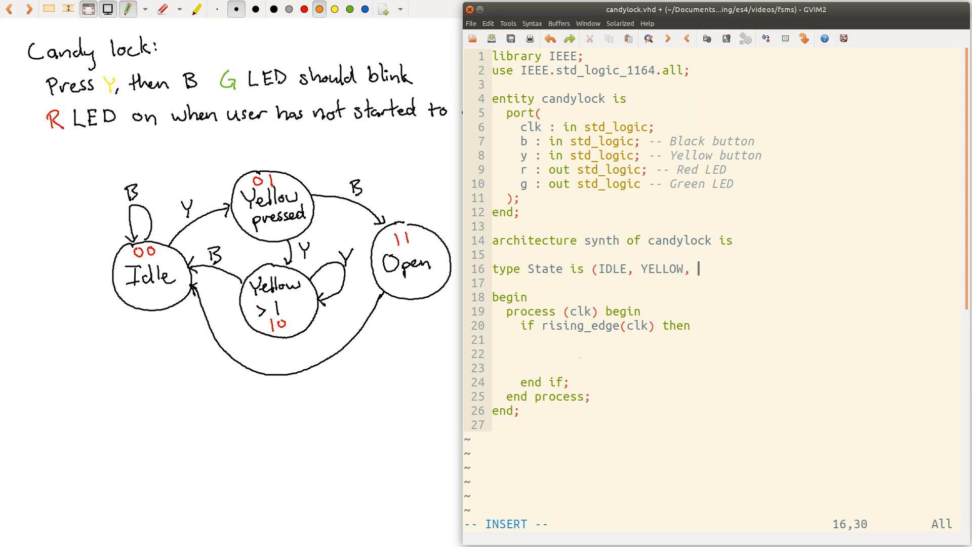
{"action": "type", "text": "YELLOW2"}
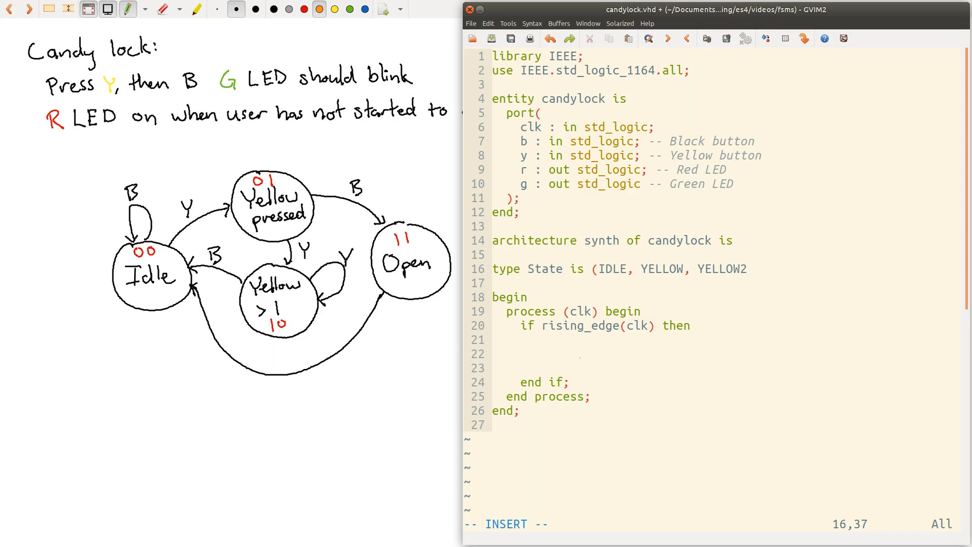
{"action": "type", "text": "G"}
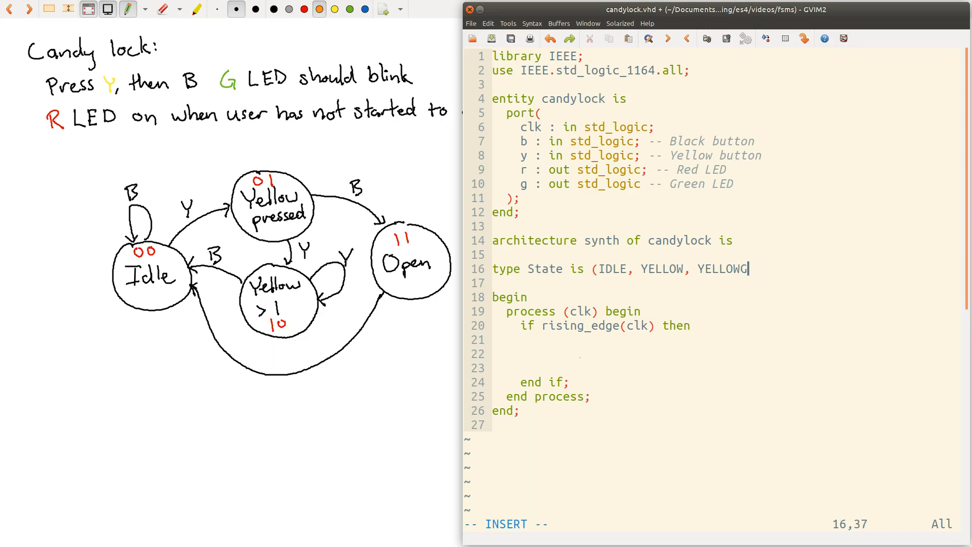
{"action": "type", "text": "T1,"}
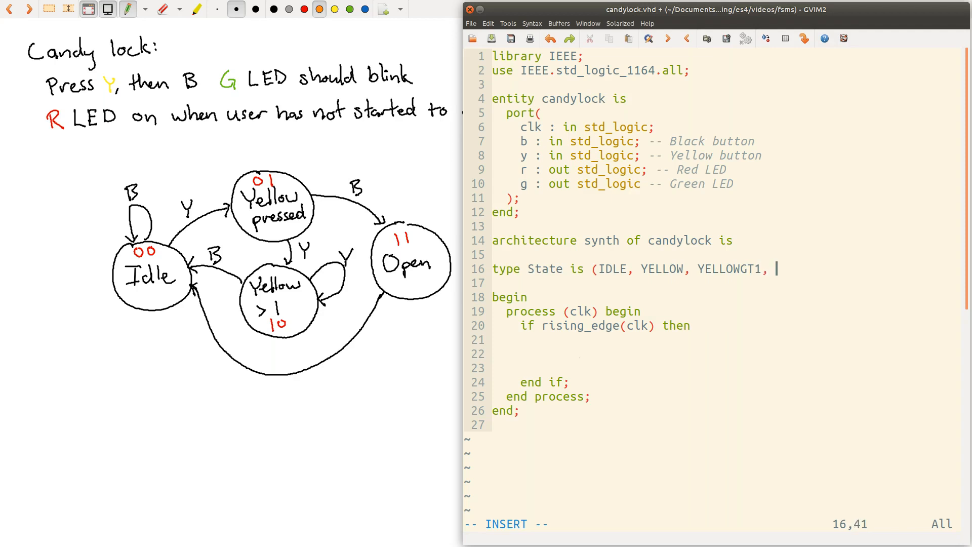
{"action": "type", "text": "OPEN);"}
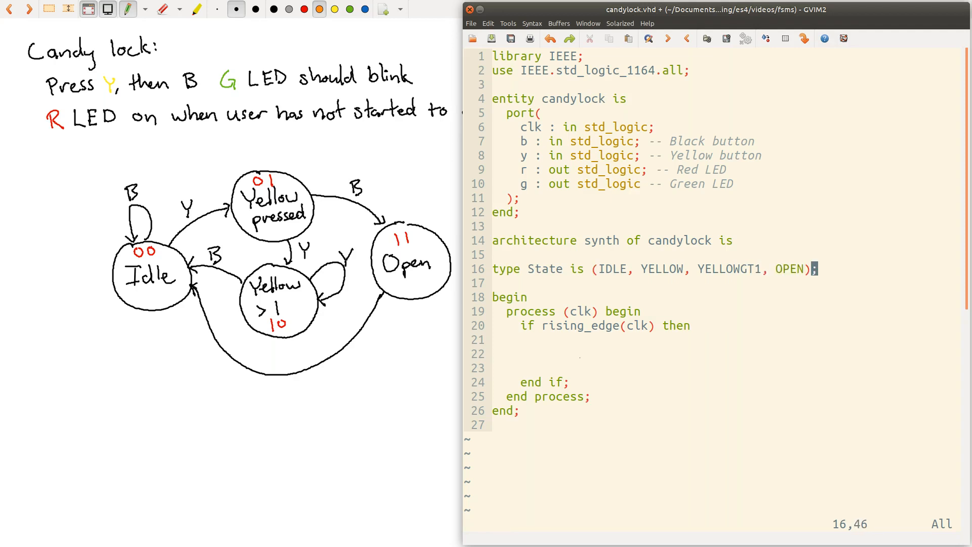
Rename the last State value from OPEN to LOCKOPEN.
{"action": "key", "text": "i"}
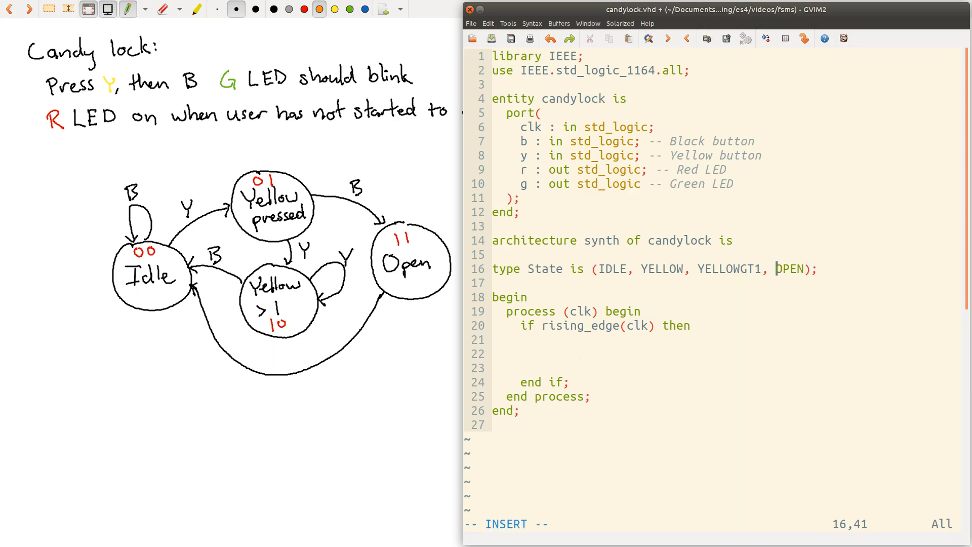
{"action": "type", "text": "LOCK"}
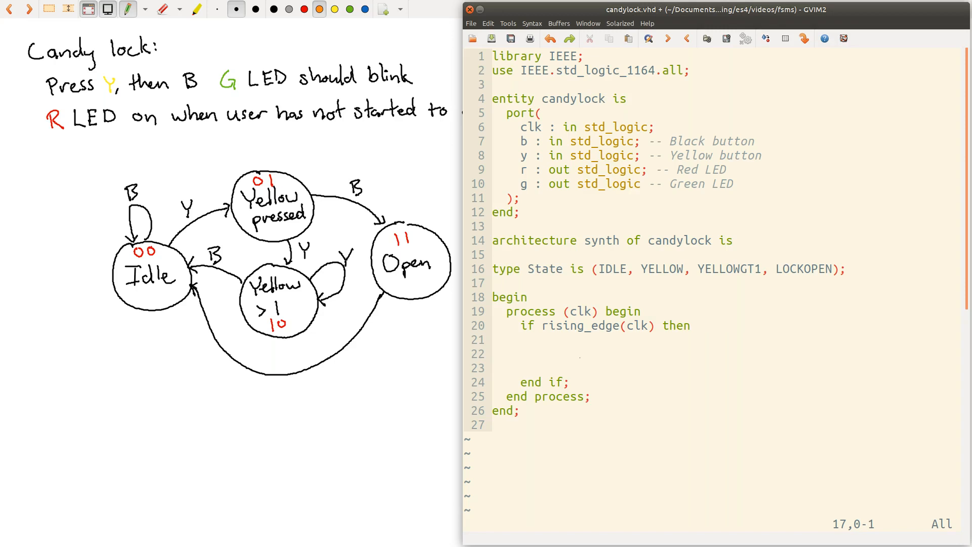
Declare signal s : State; on a new line below the State type.
{"action": "left_click", "coordinate": [800, 268]}
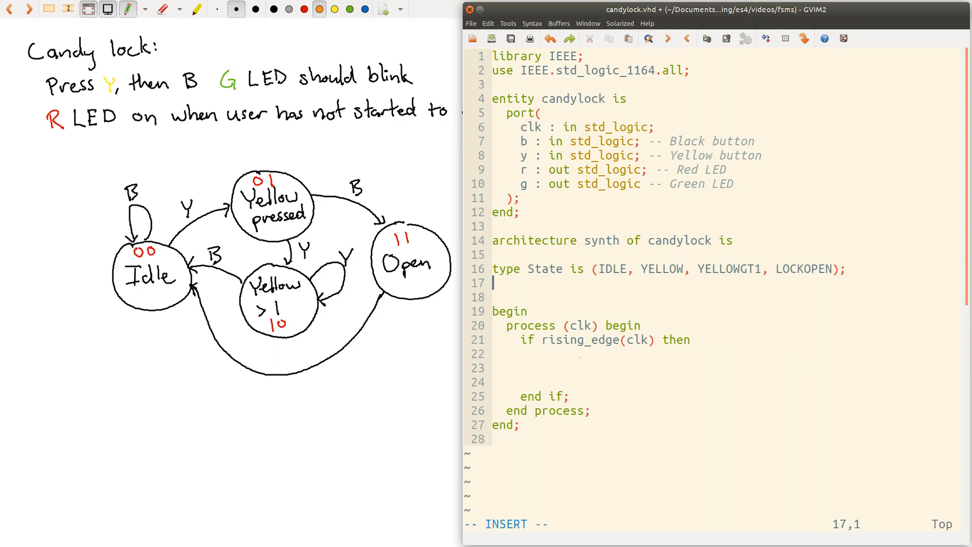
{"action": "type", "text": "signal s"}
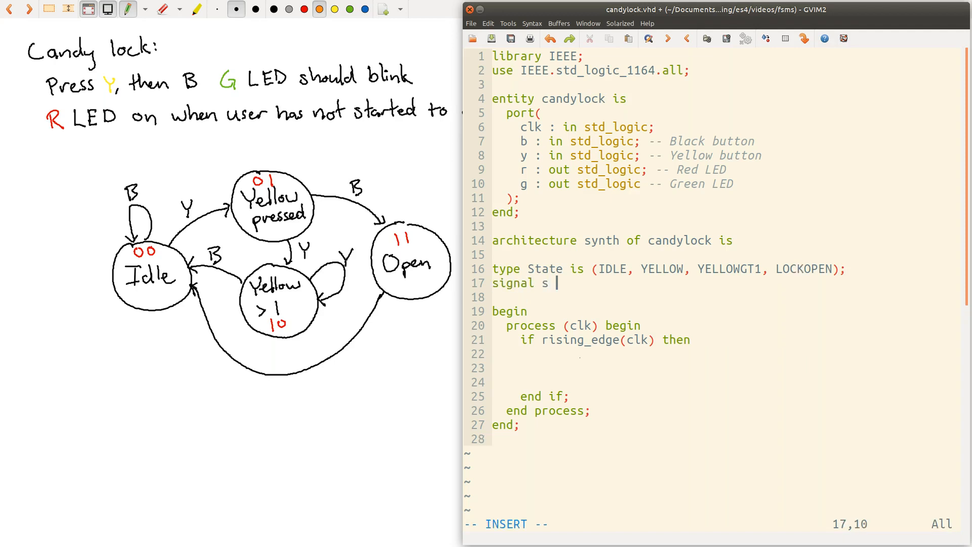
{"action": "type", "text": ": State;"}
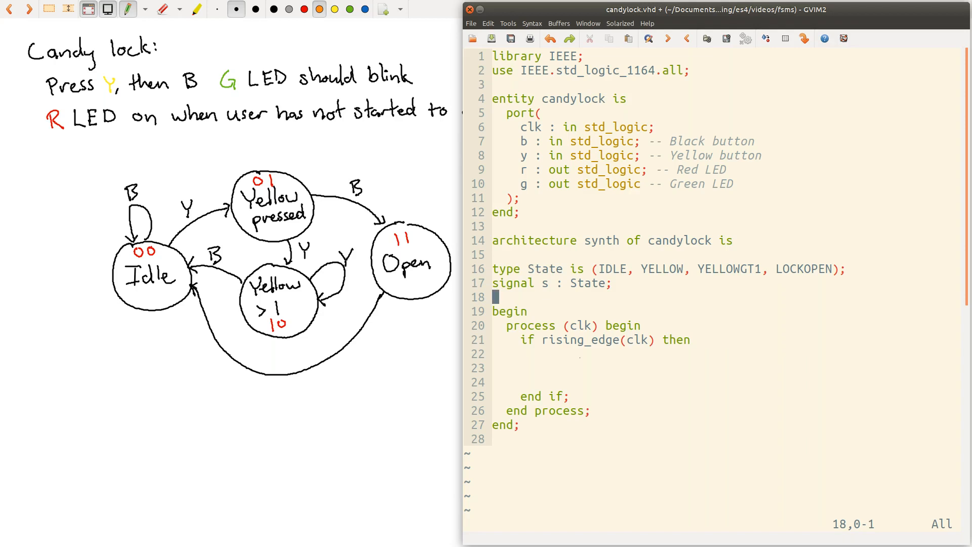
{"action": "left_click", "coordinate": [594, 268]}
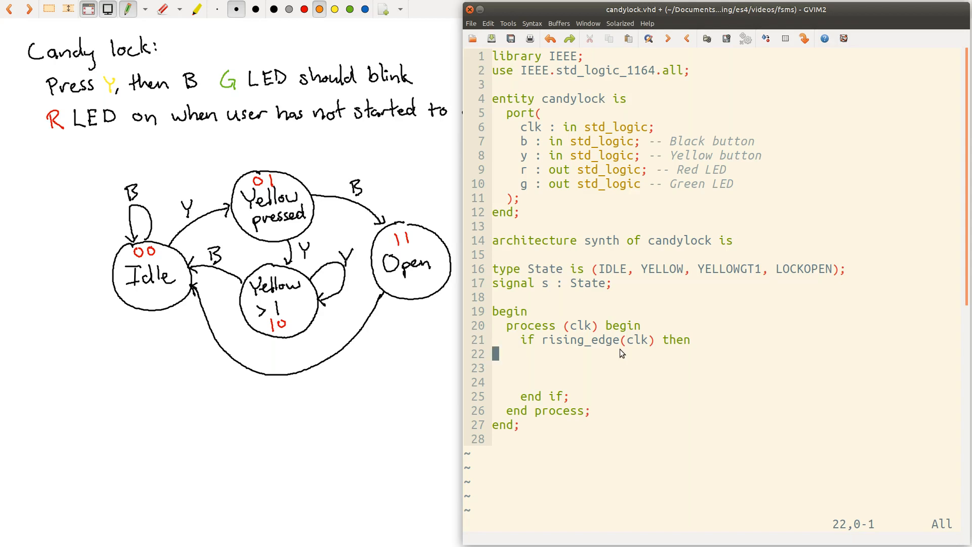
Start case s is with a first when IDLE => branch inside the clock-edge block.
{"action": "key", "text": "i"}
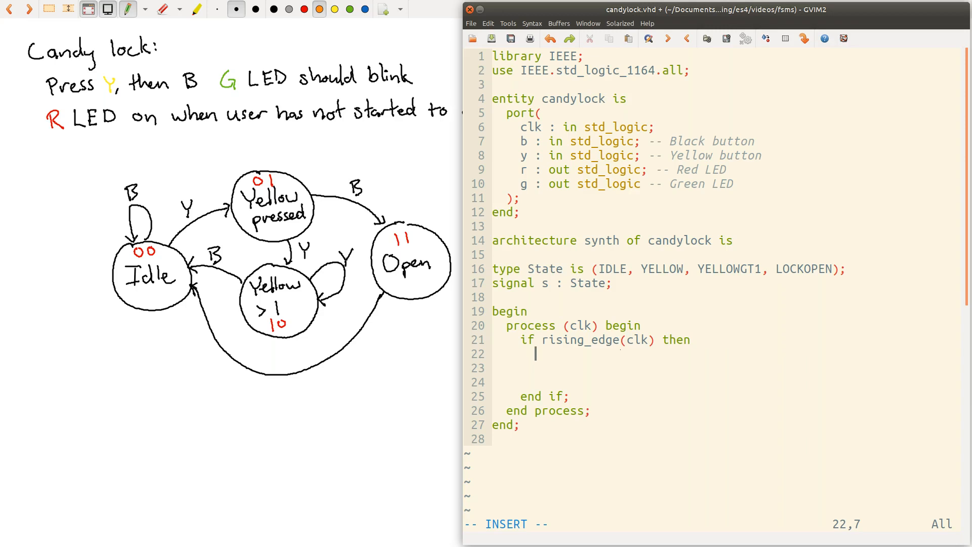
{"action": "type", "text": "w"}
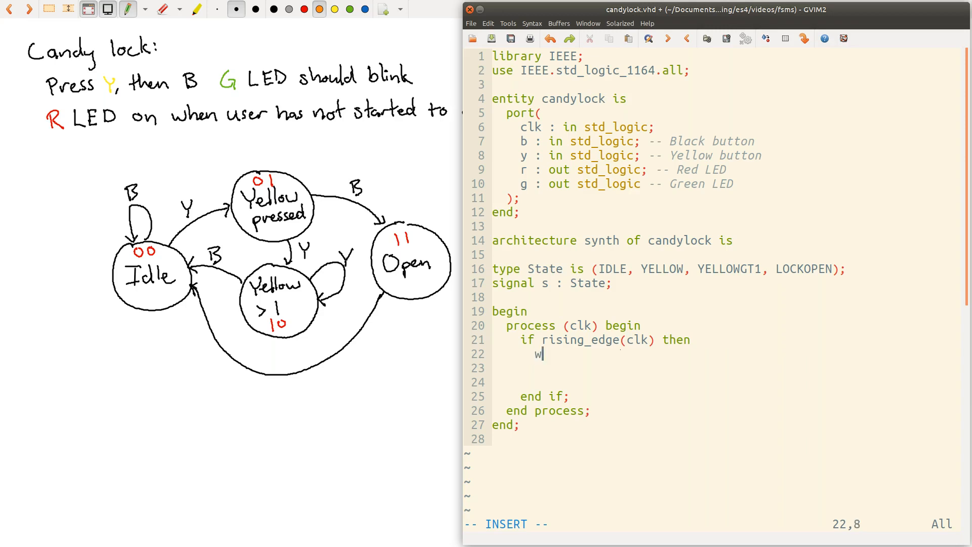
{"action": "type", "text": "hen"}
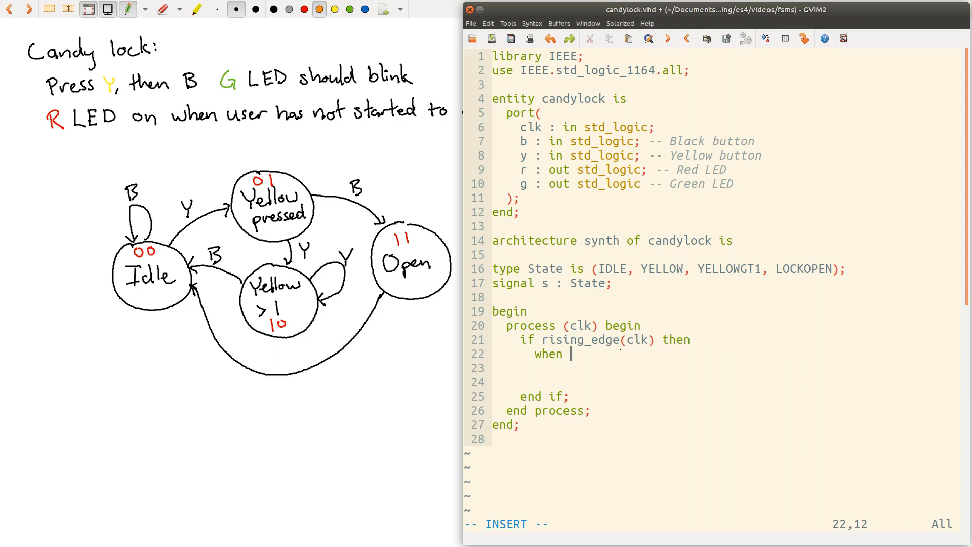
{"action": "type", "text": "case s"}
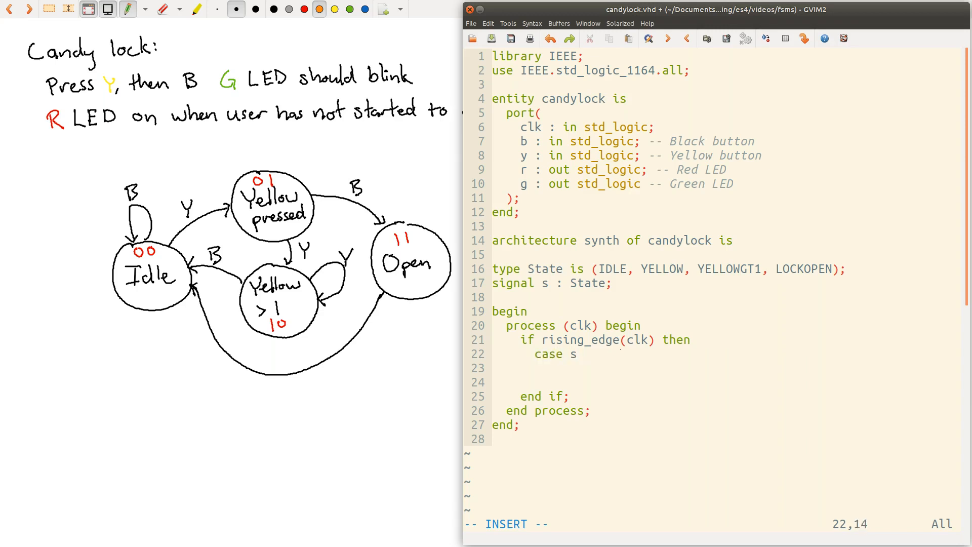
{"action": "type", "text": "is"}
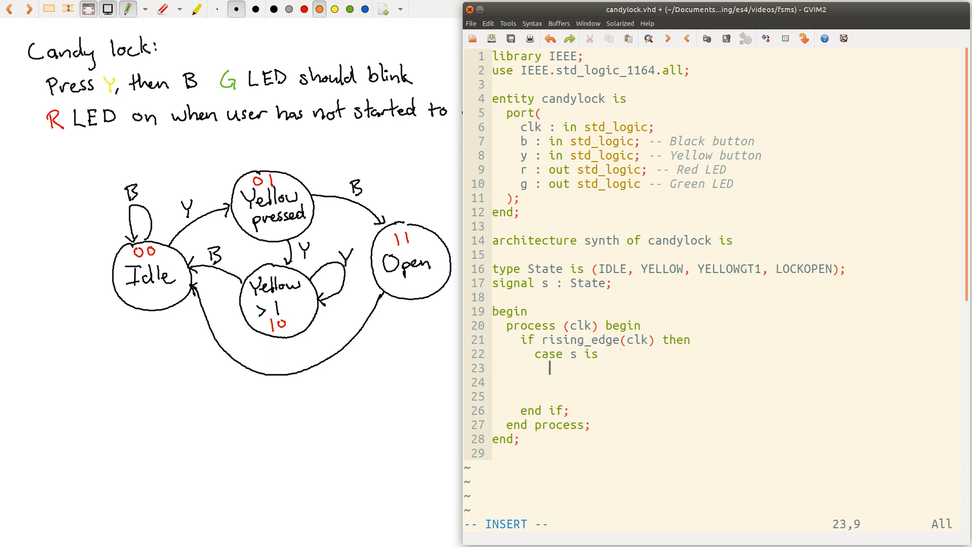
{"action": "type", "text": "when IDLE ="}
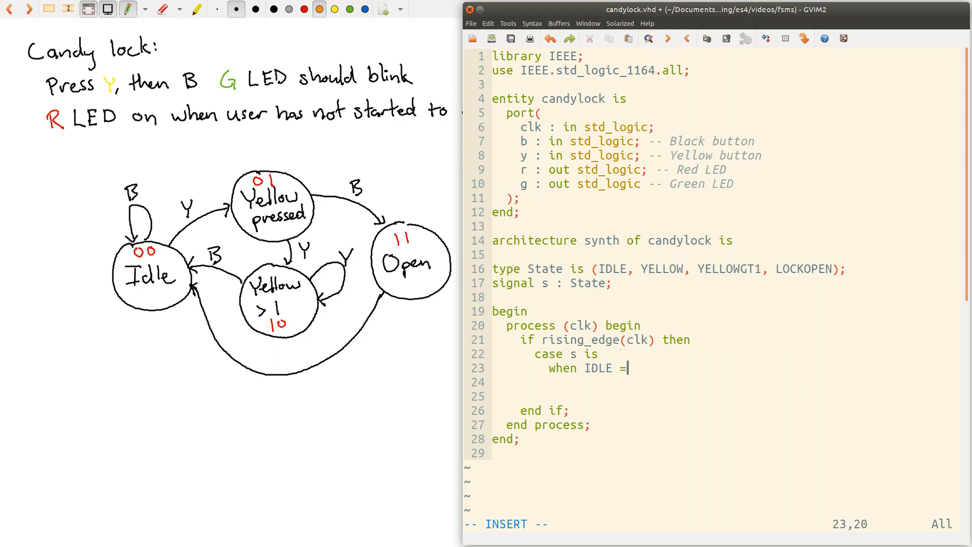
{"action": "type", "text": ">"}
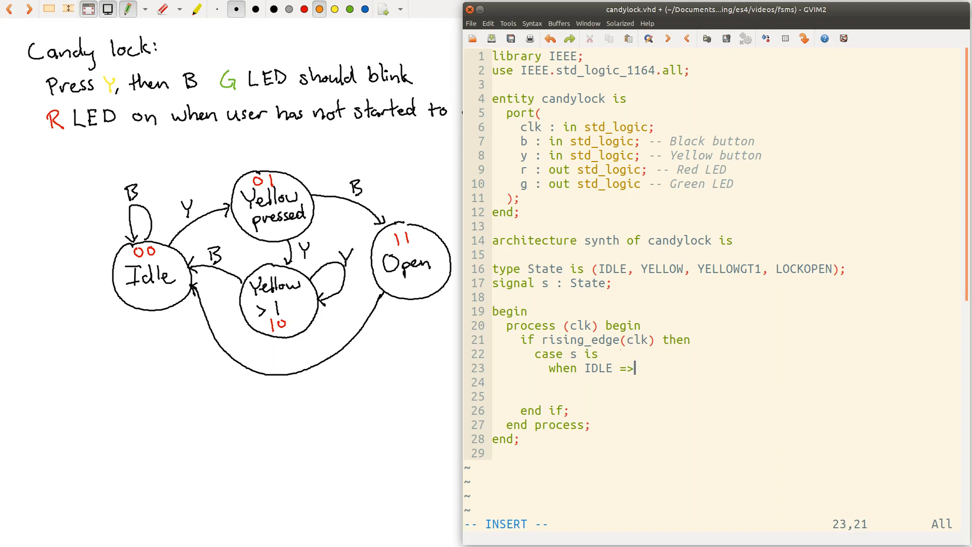
In the IDLE branch, write if y then s <= YELLOW;.
{"action": "type", "text": "if"}
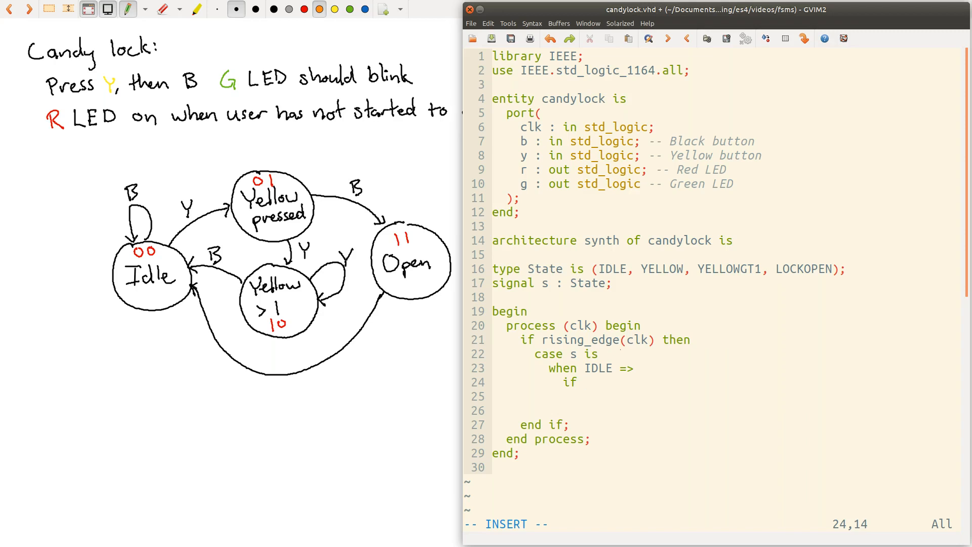
{"action": "type", "text": "y then"}
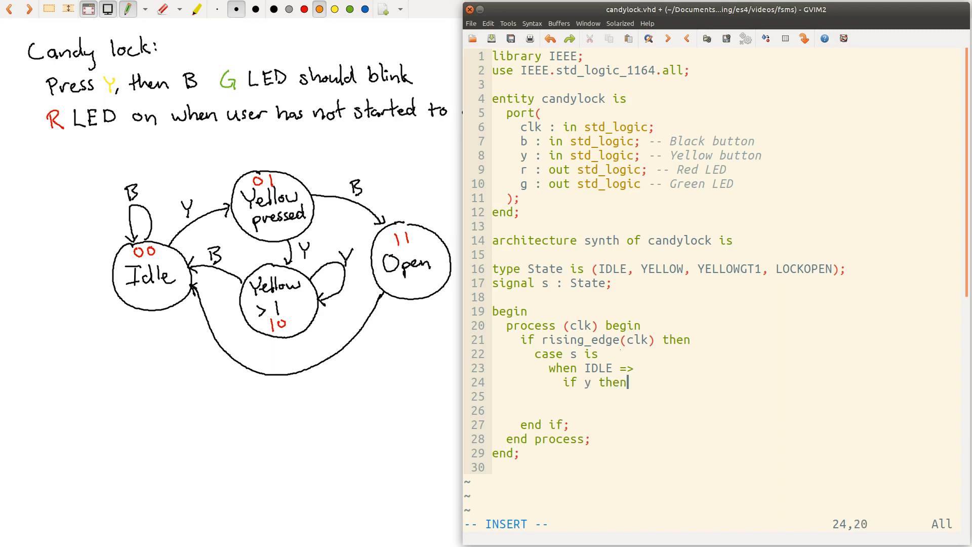
{"action": "mouse_move", "coordinate": [593, 411]}
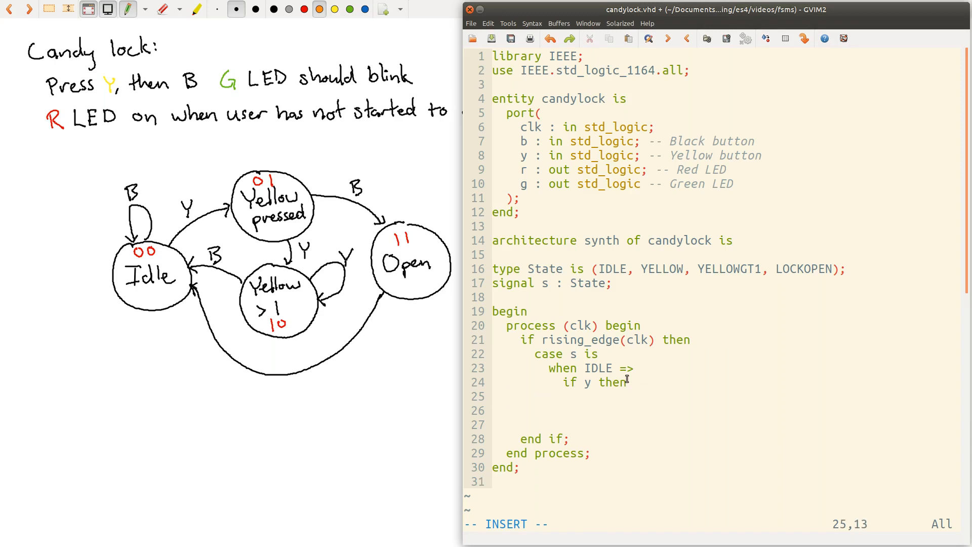
{"action": "mouse_move", "coordinate": [587, 313]}
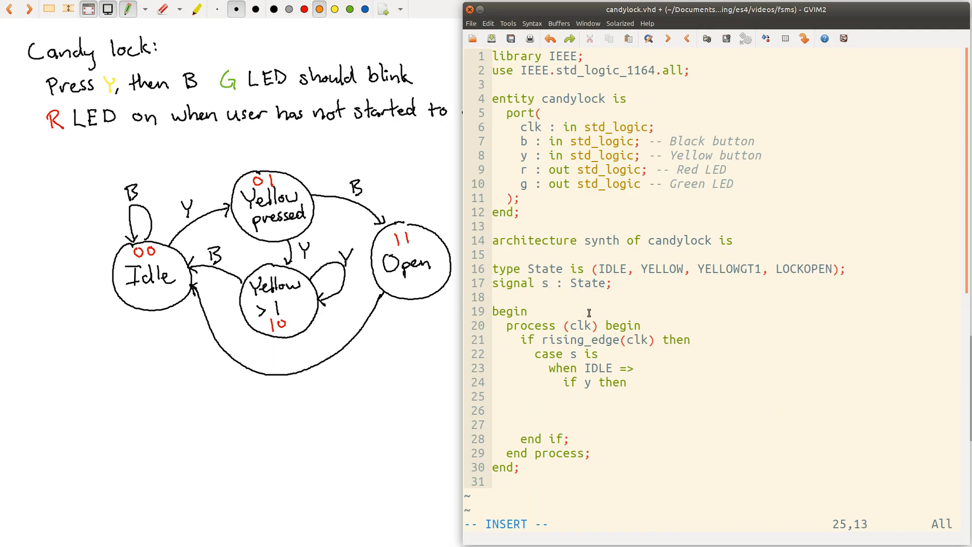
{"action": "type", "text": "s"}
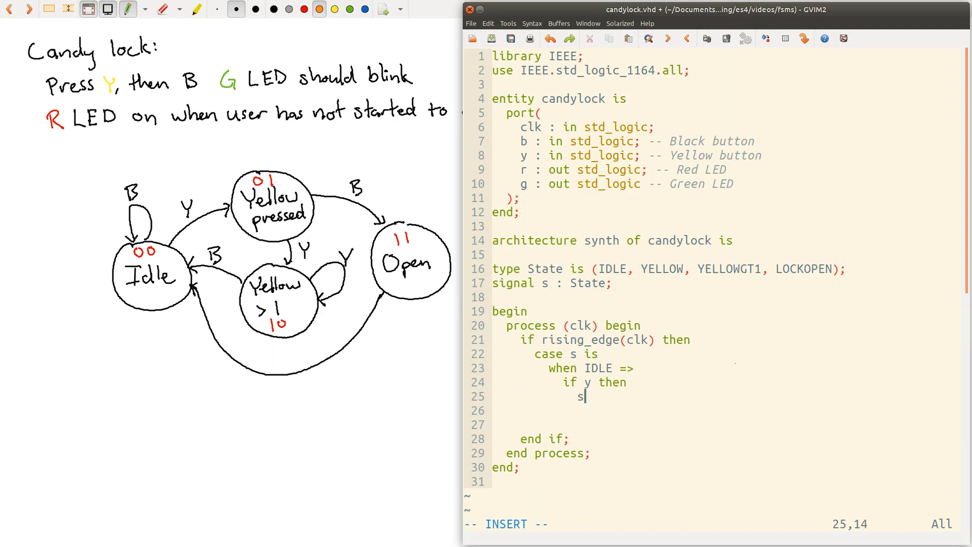
{"action": "type", "text": "<= Y"}
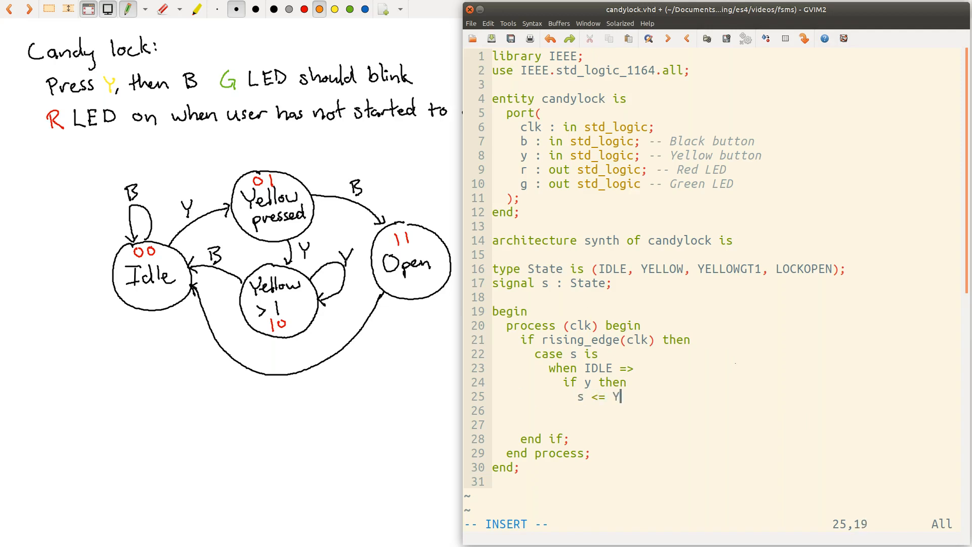
{"action": "type", "text": "ELLOW"}
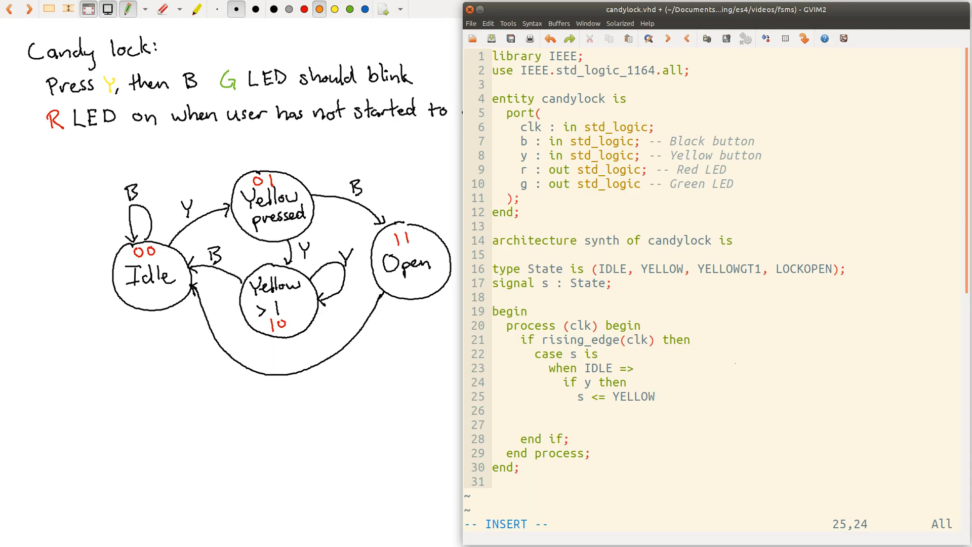
{"action": "mouse_move", "coordinate": [144, 189]}
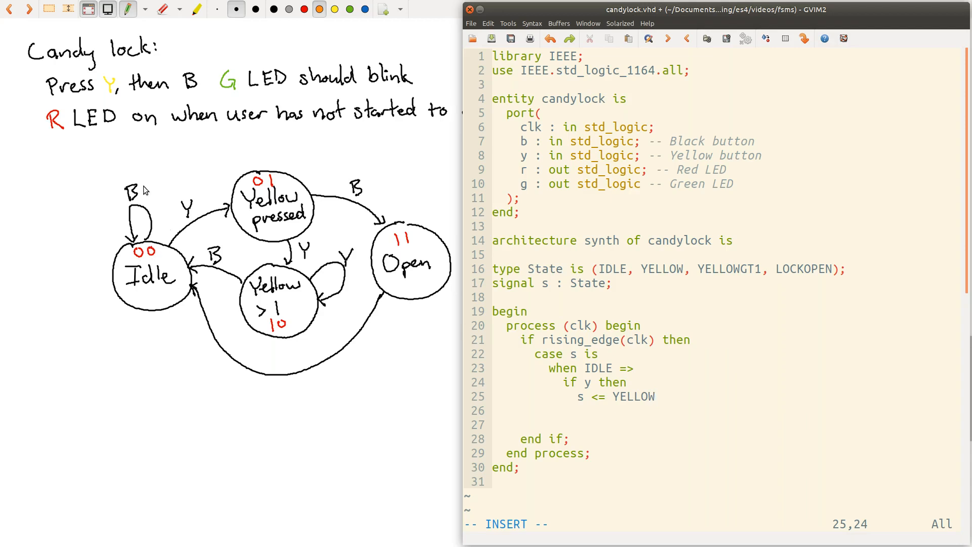
{"action": "mouse_move", "coordinate": [185, 234]}
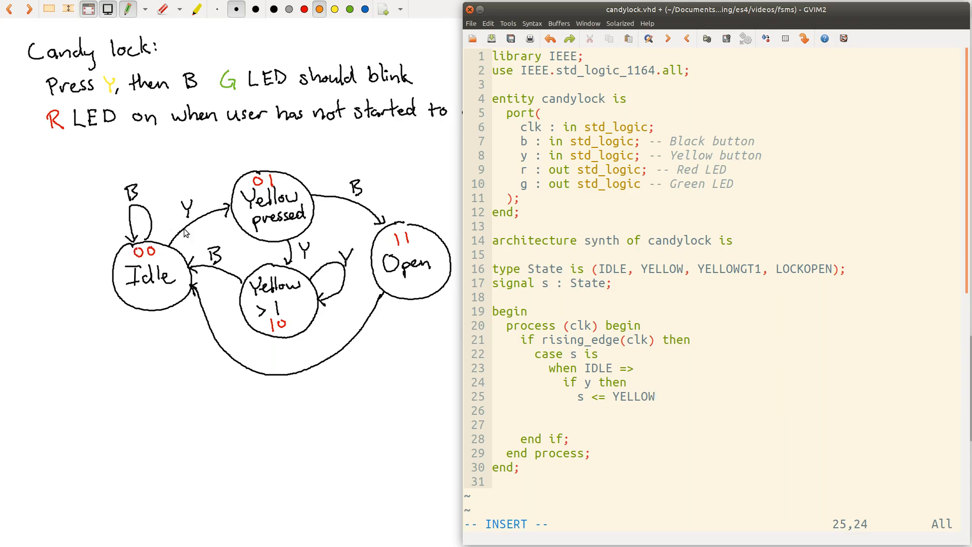
{"action": "mouse_move", "coordinate": [282, 302]}
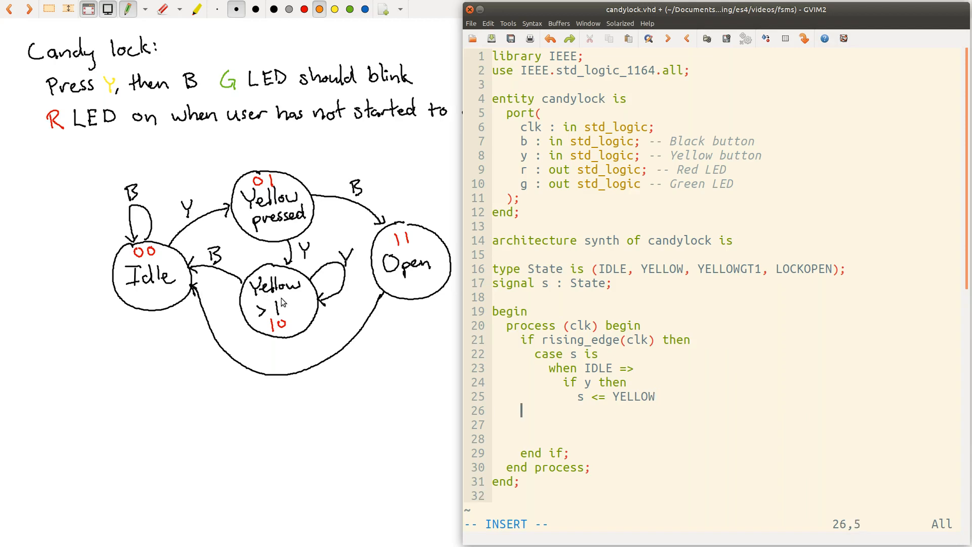
Add else s <= IDLE; and close the if with end.
{"action": "type", "text": "else"}
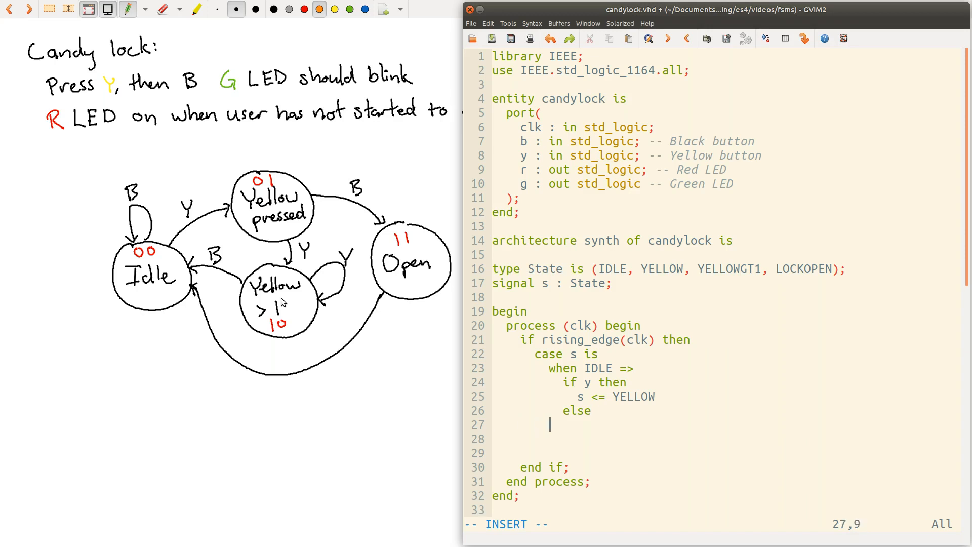
{"action": "type", "text": "s <="}
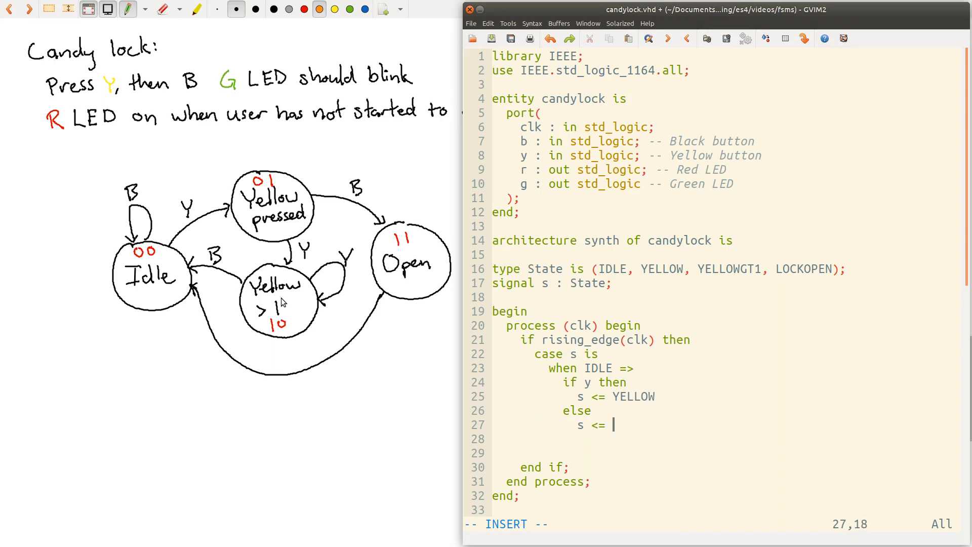
{"action": "type", "text": "IDLE"}
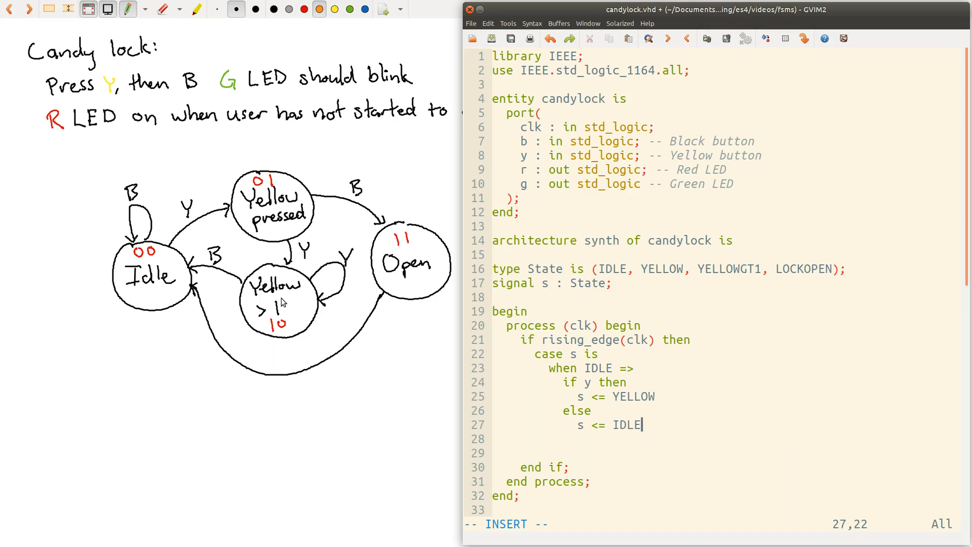
{"action": "type", "text": ";"}
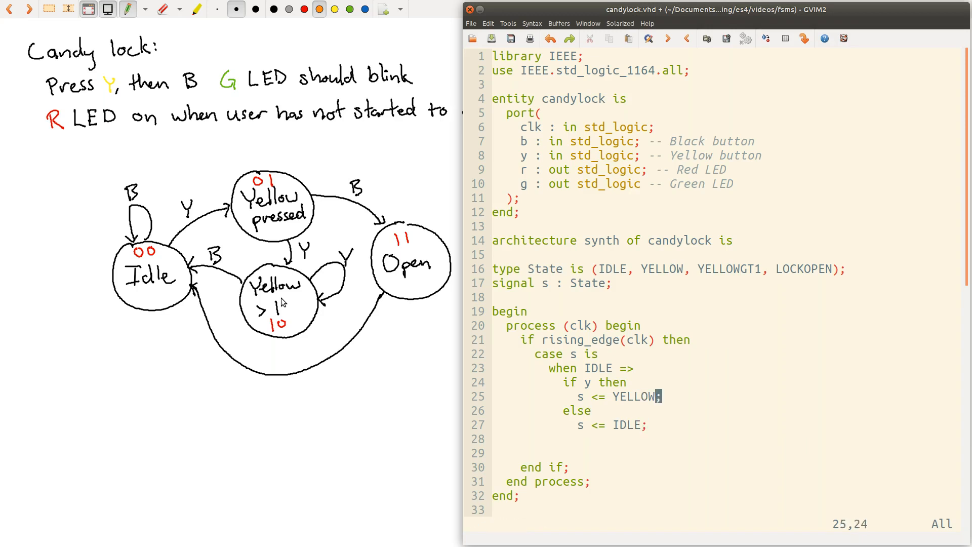
{"action": "type", "text": "end if;"}
{"action": "type", "text": "when YE"}
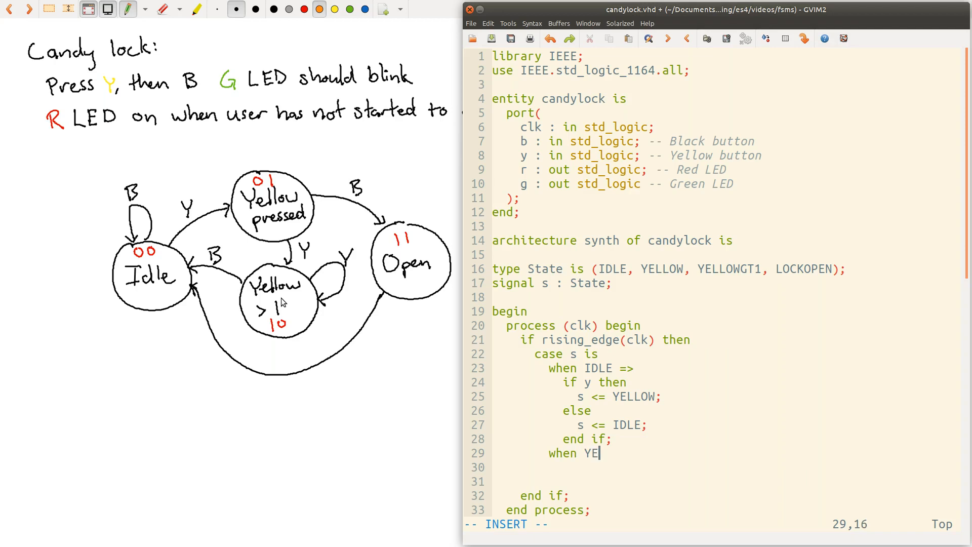
Start the when YELLOW => branch with if y then s <= YELLOWGT1;.
{"action": "type", "text": "LLOW =>"}
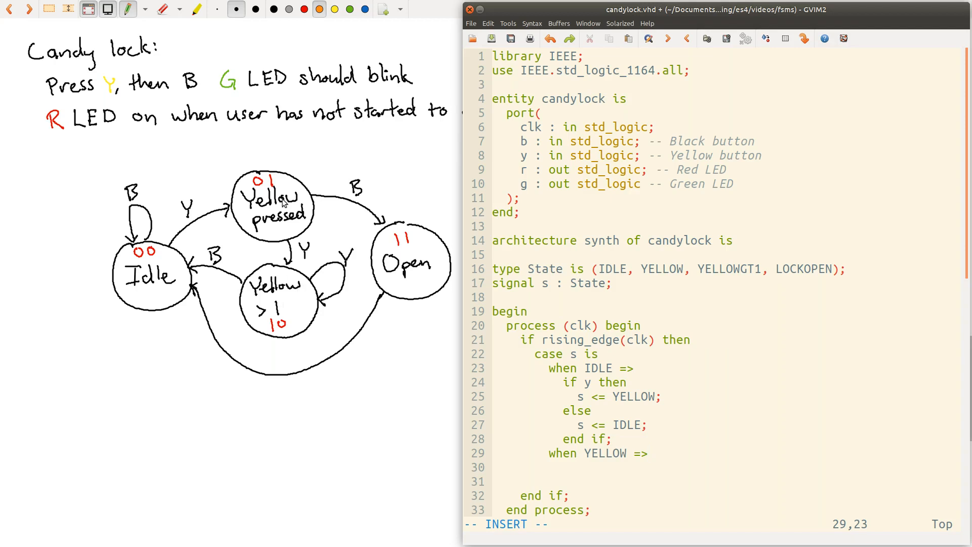
{"action": "mouse_move", "coordinate": [288, 311]}
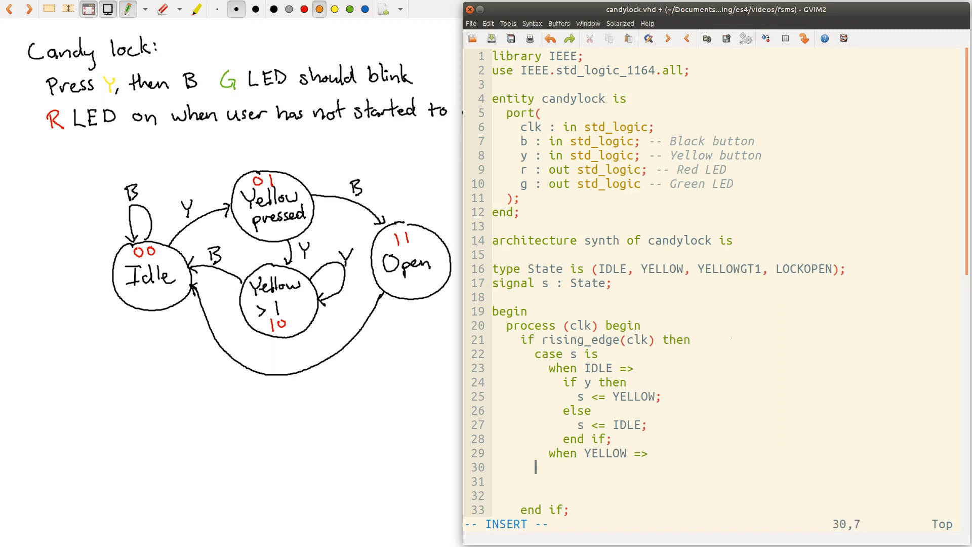
{"action": "type", "text": "if y then"}
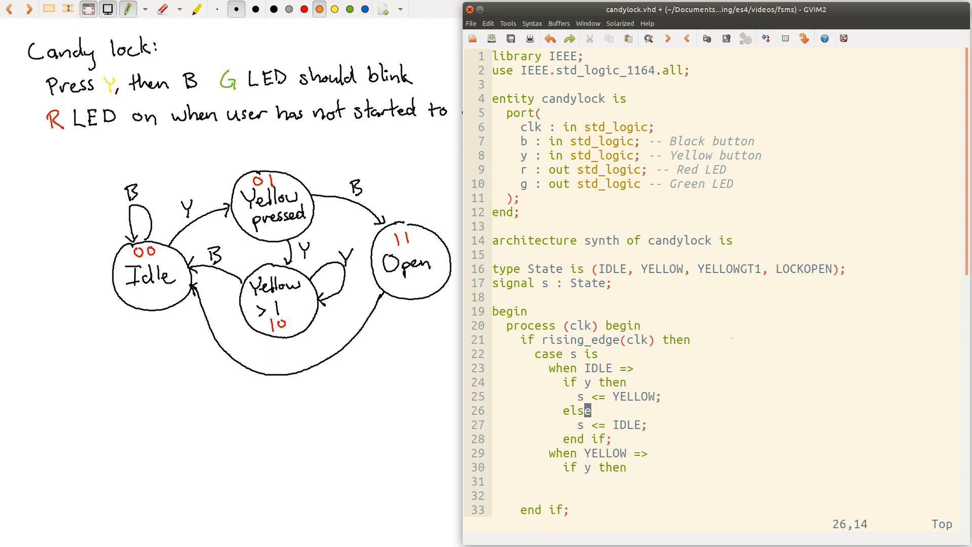
{"action": "type", "text": "s <= YELLOW;"}
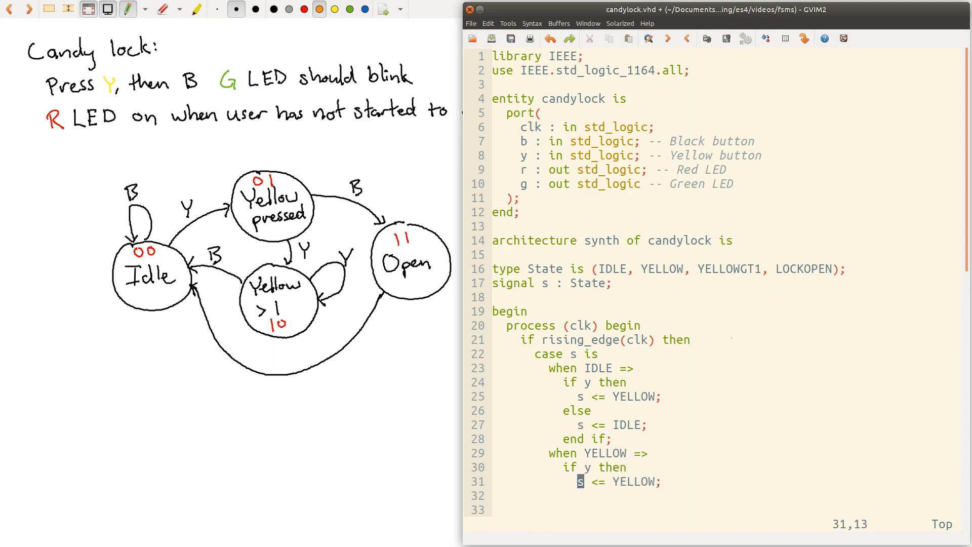
{"action": "type", "text": "GT1"}
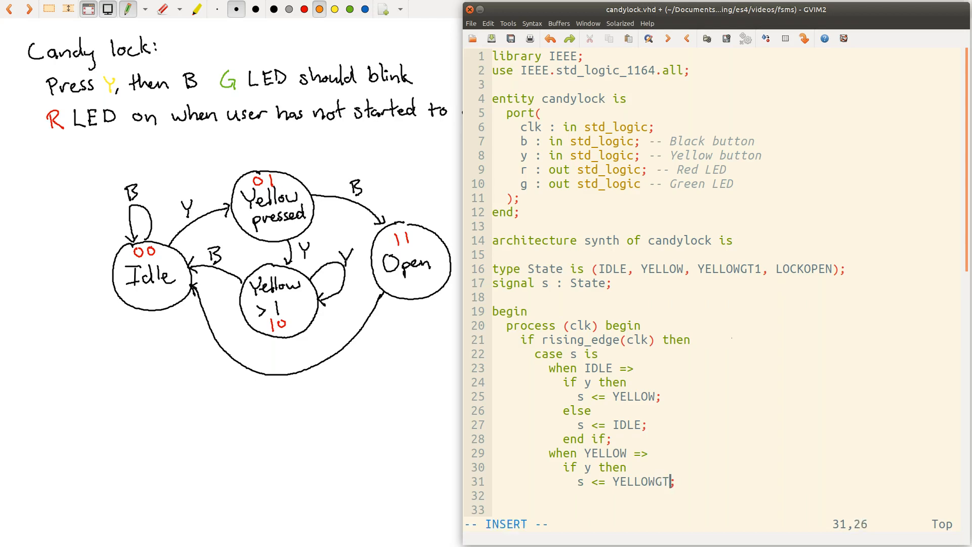
{"action": "type", "text": "1;"}
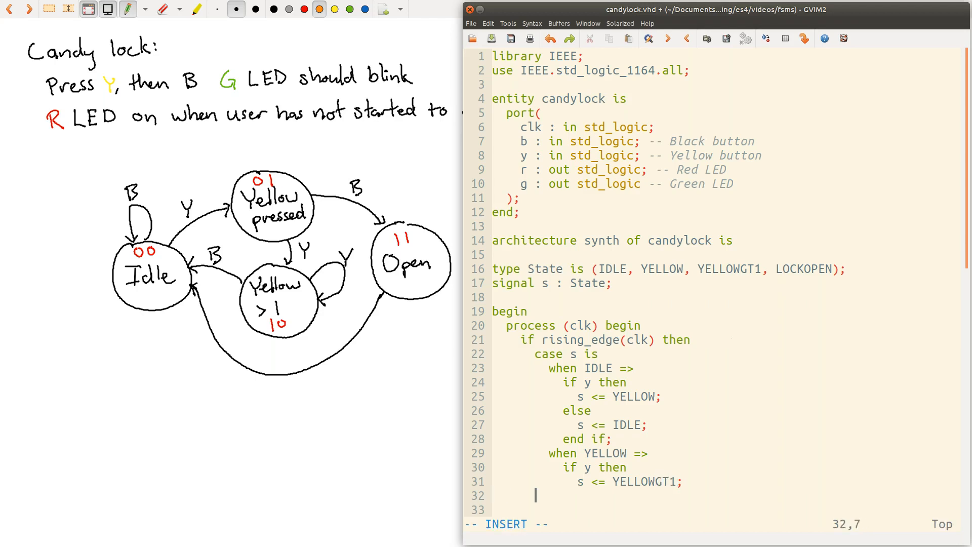
Add elsif b then s <= LOCKOPEN;.
{"action": "type", "text": "elsif"}
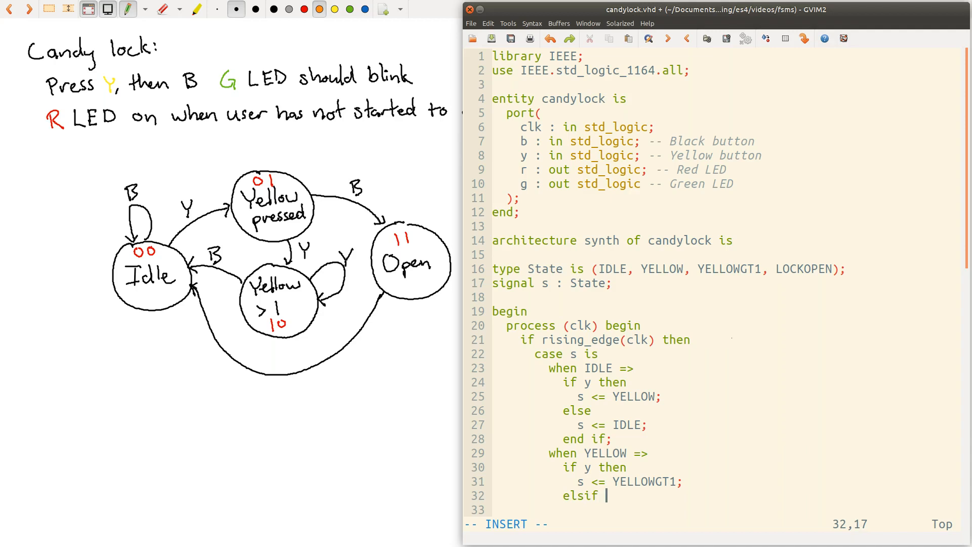
{"action": "type", "text": "b then"}
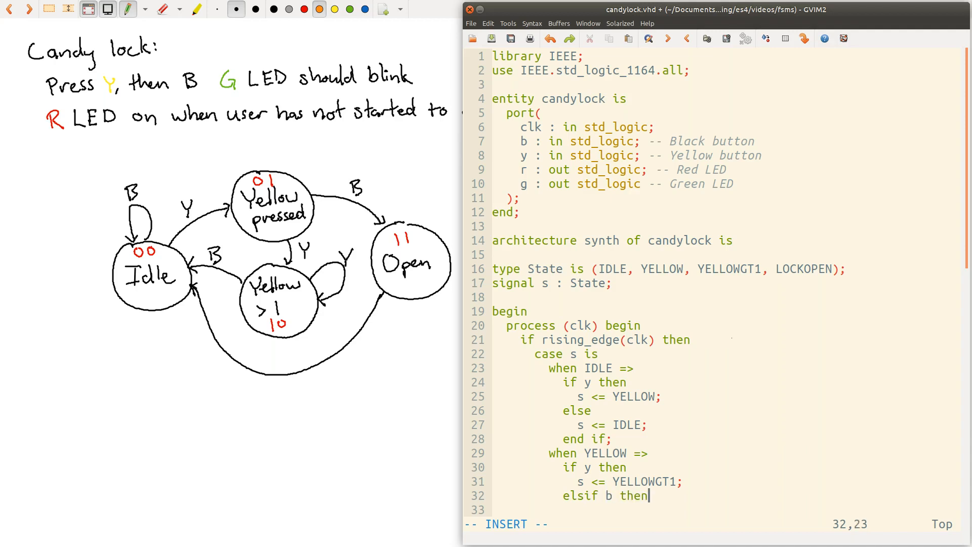
{"action": "type", "text": "s <= YELLOWGT1;"}
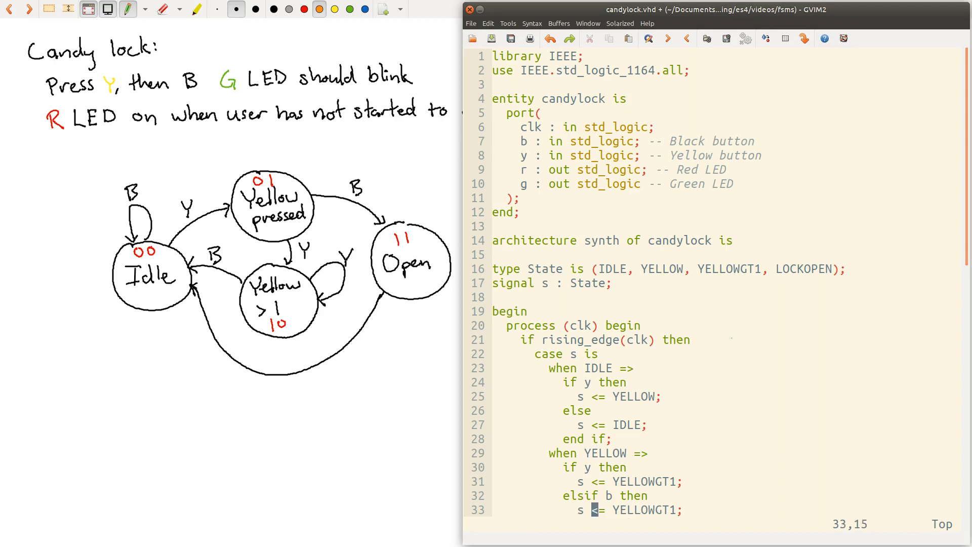
{"action": "type", "text": "LOCKOPEN"}
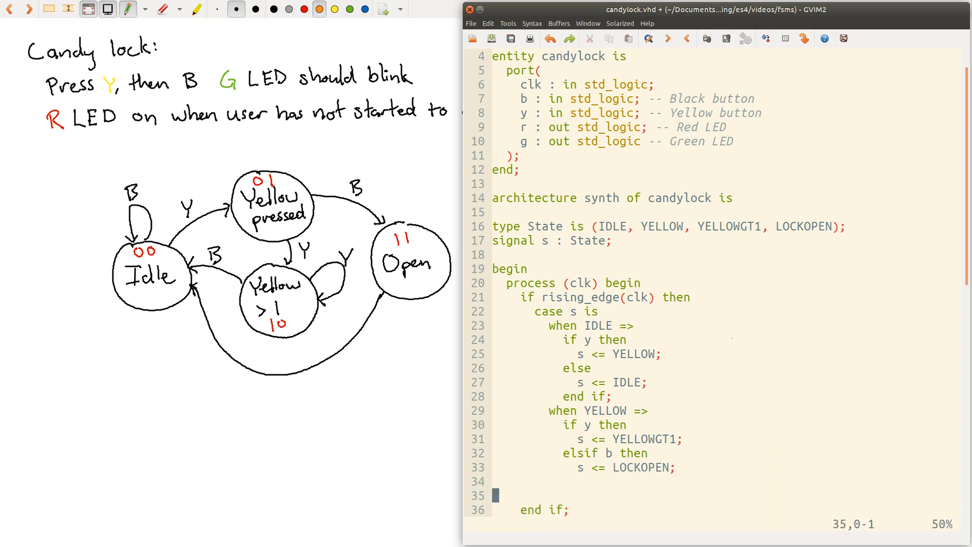
Add else s <= YELLOW; and close with end if;.
{"action": "type", "text": "else"}
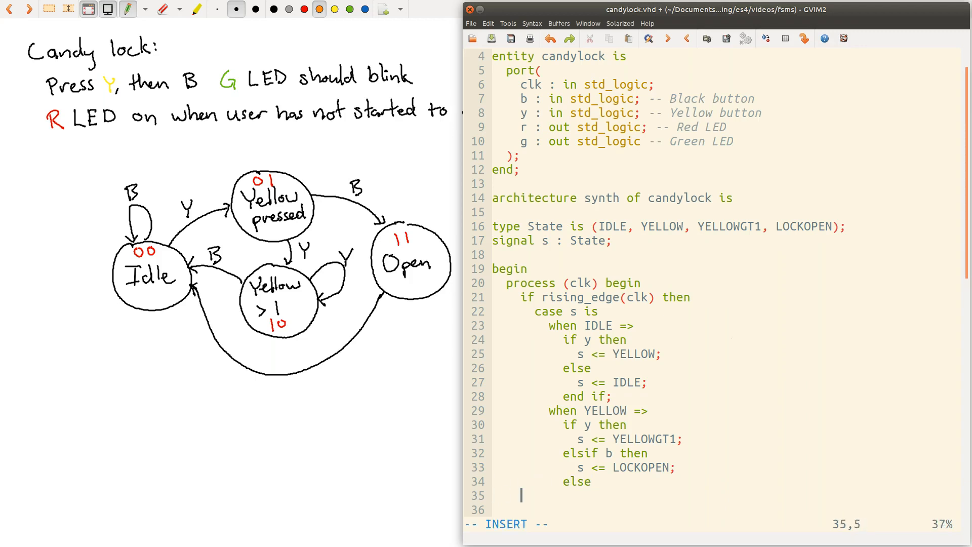
{"action": "type", "text": "s"}
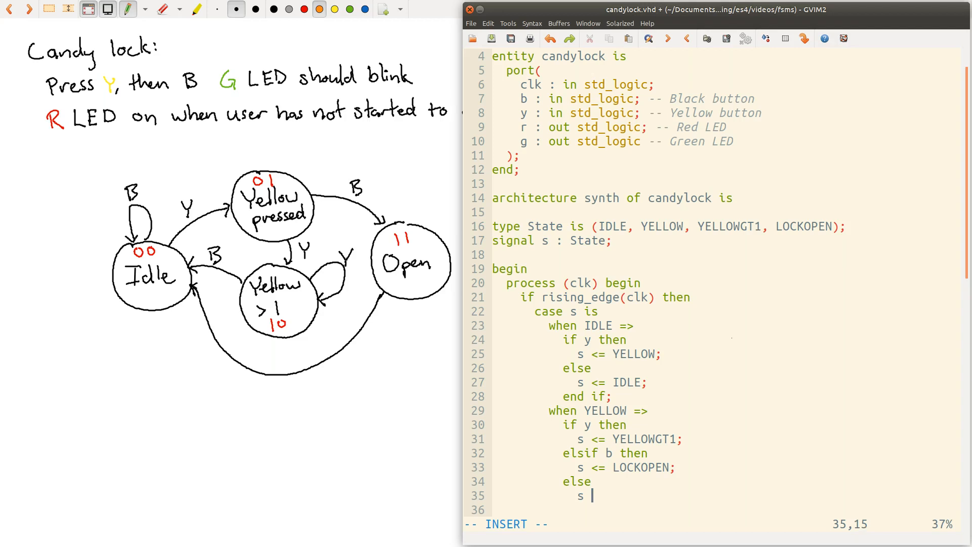
{"action": "type", "text": "<="}
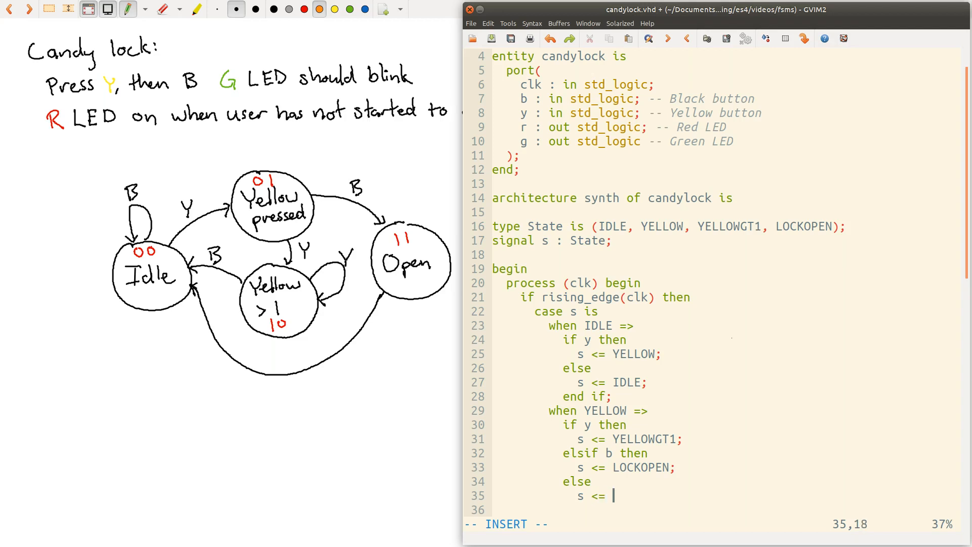
{"action": "type", "text": "YE"}
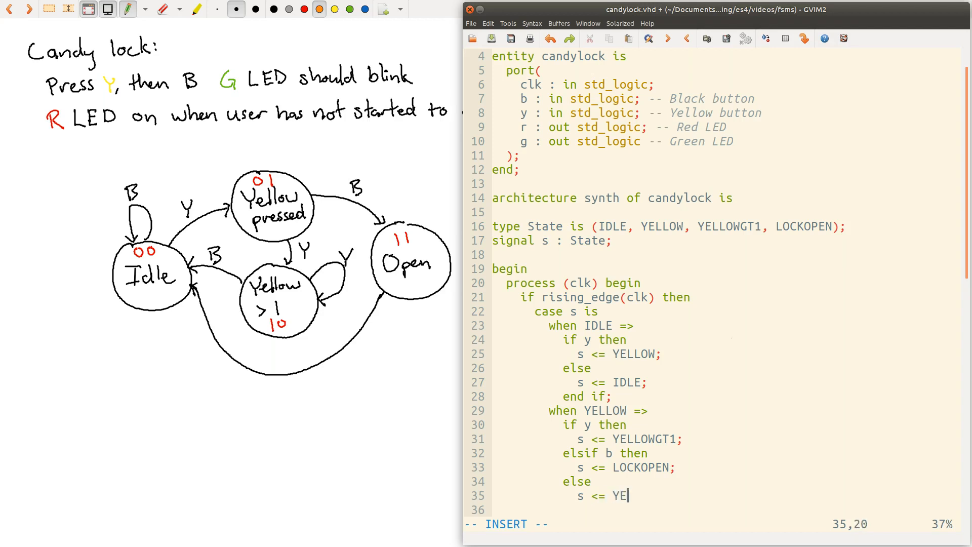
{"action": "type", "text": "LLOW;"}
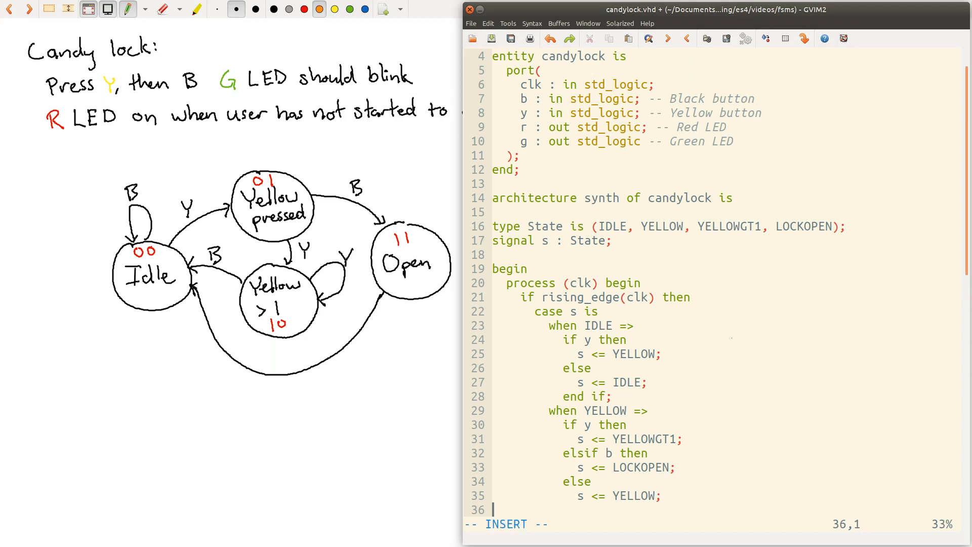
{"action": "type", "text": "e"}
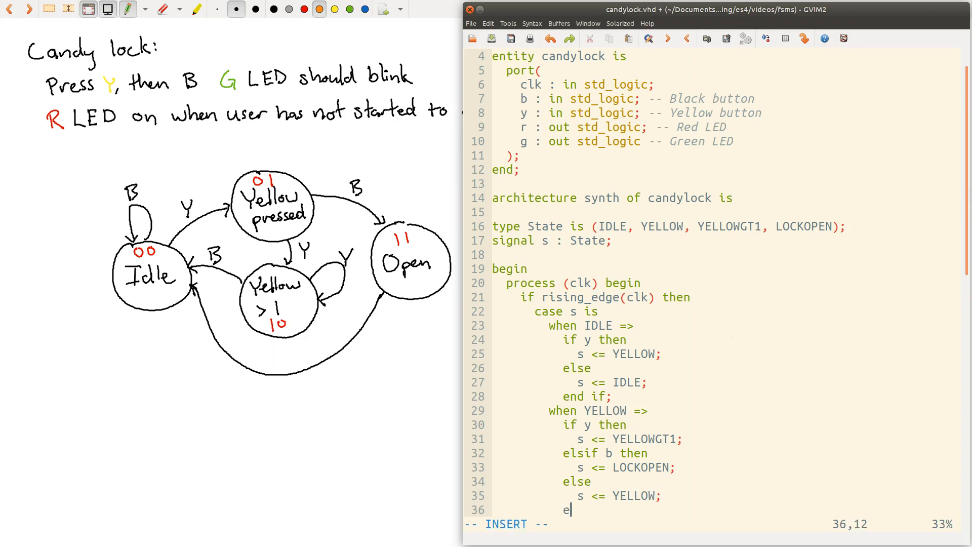
{"action": "type", "text": "ndif"}
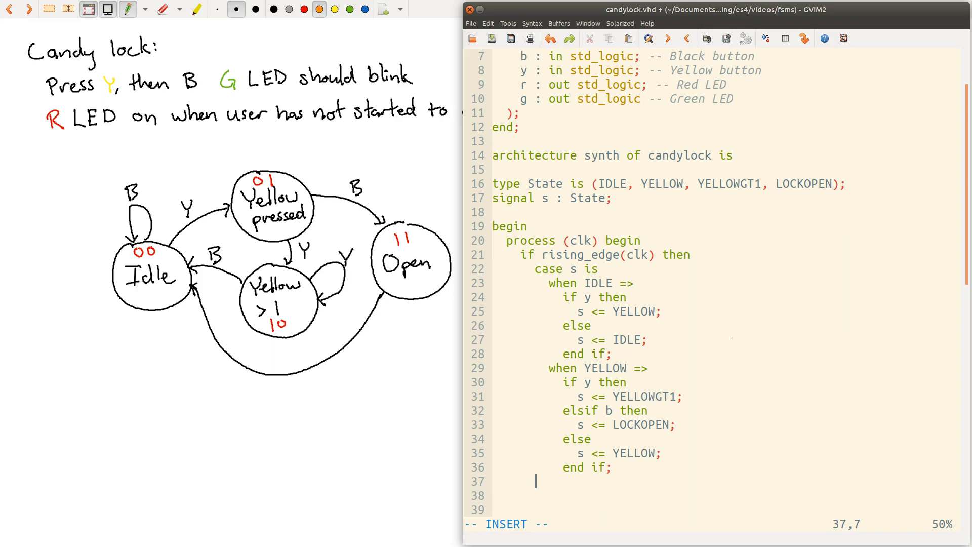
Write the branch's if condition with s <= IDLE; as its assignment.
{"action": "type", "text": "\"  \""}
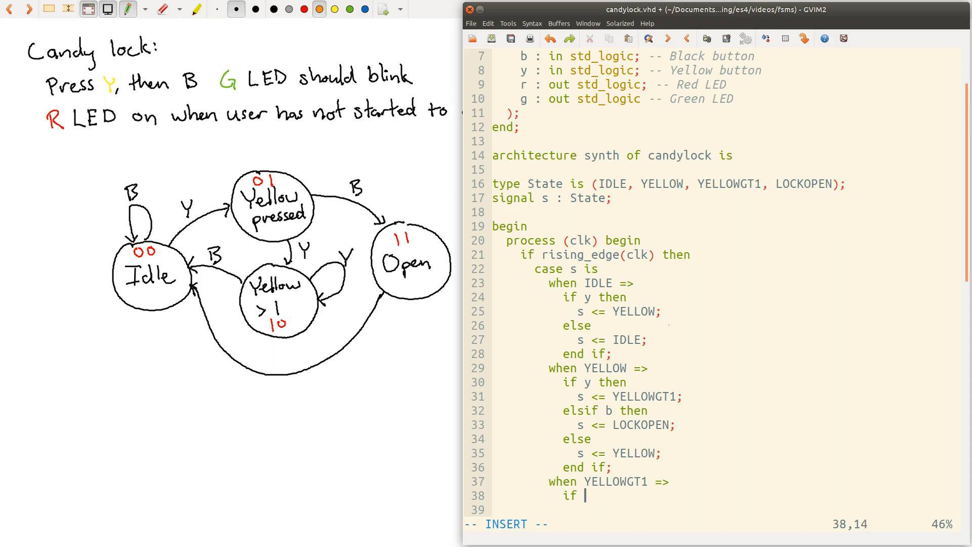
{"action": "type", "text": "y"}
{"action": "type", "text": " b then"}
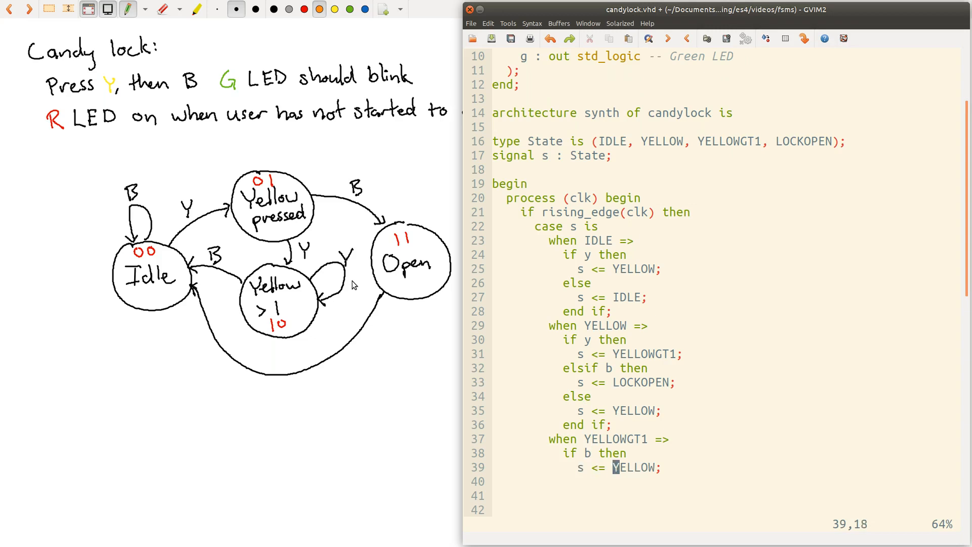
{"action": "type", "text": "IDLE"}
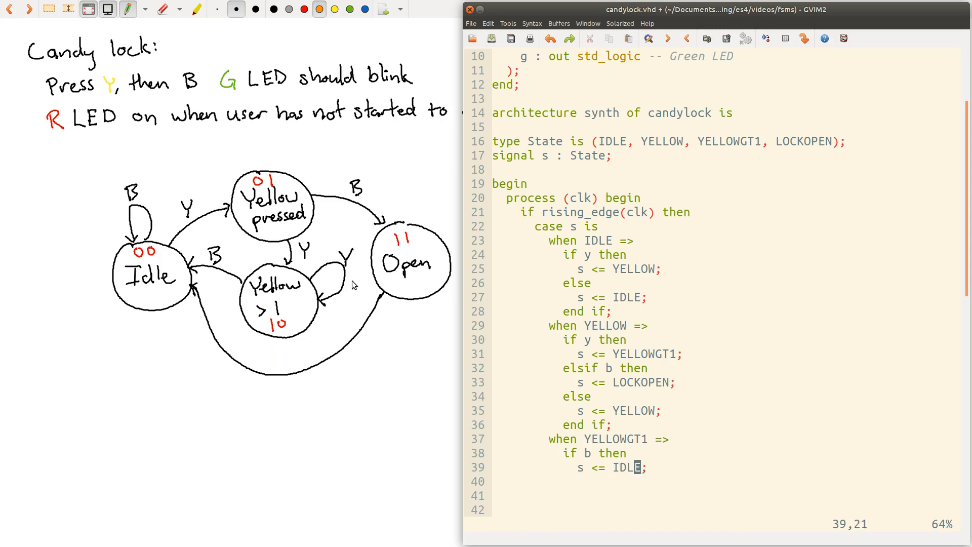
{"action": "key", "text": "i"}
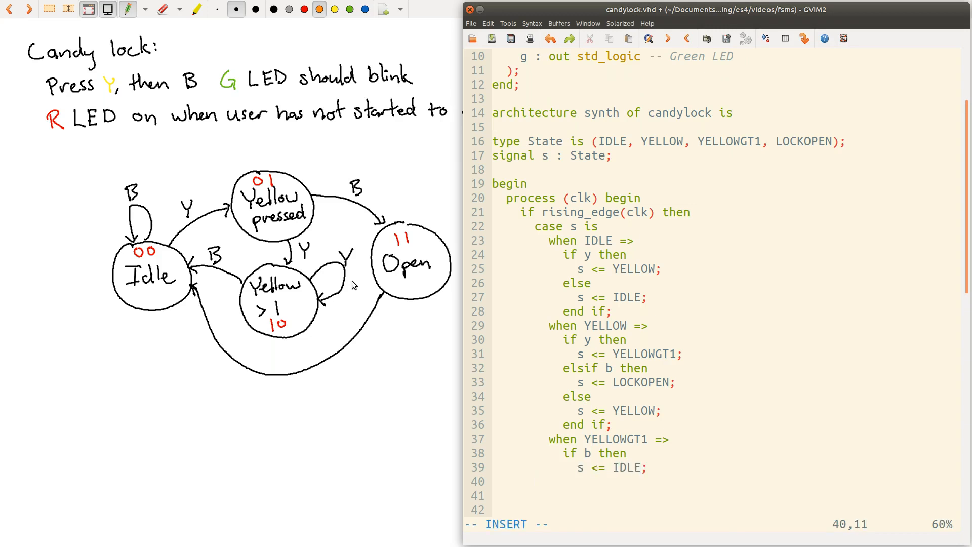
Add else s <= IDLE;, end if, and start when YELLOWGT1 =>.
{"action": "type", "text": "else"}
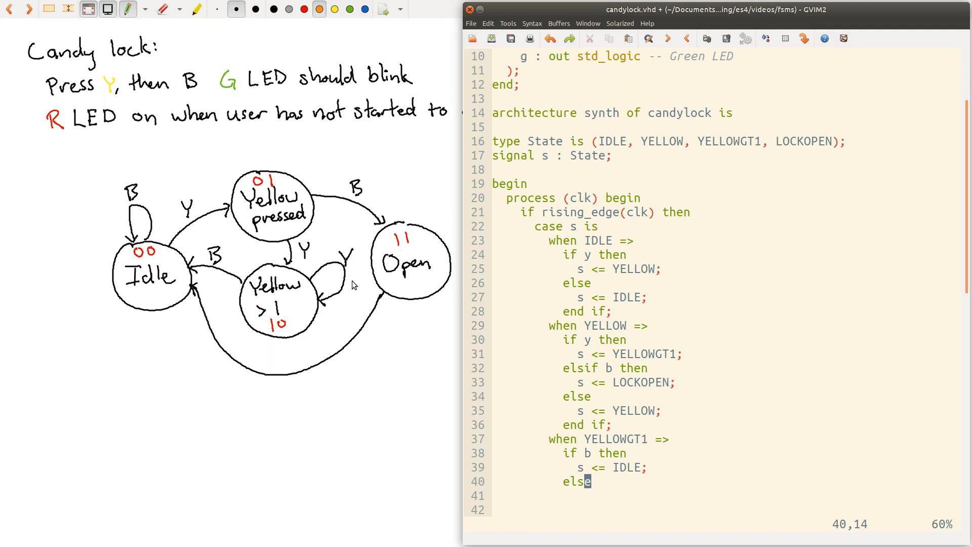
{"action": "type", "text": "s <= IDLE;"}
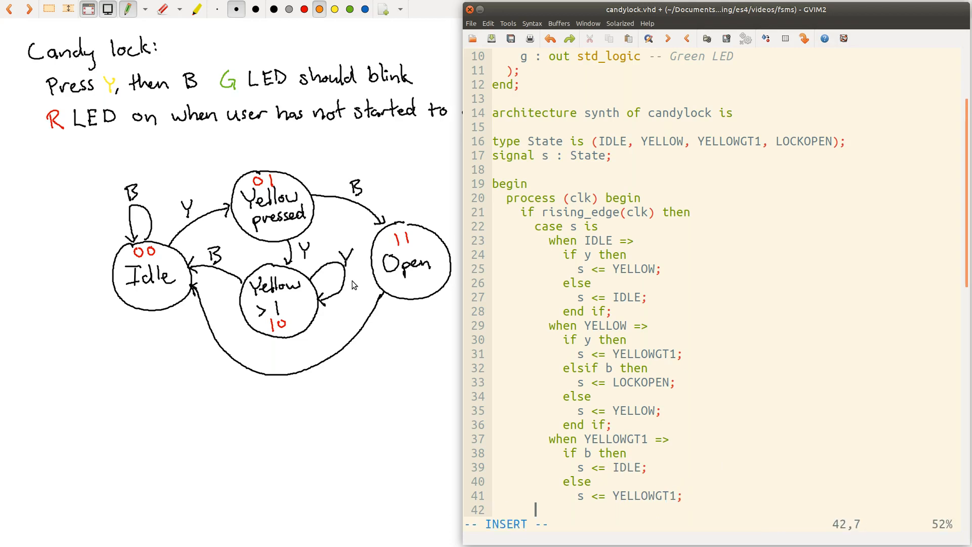
{"action": "type", "text": "end if;"}
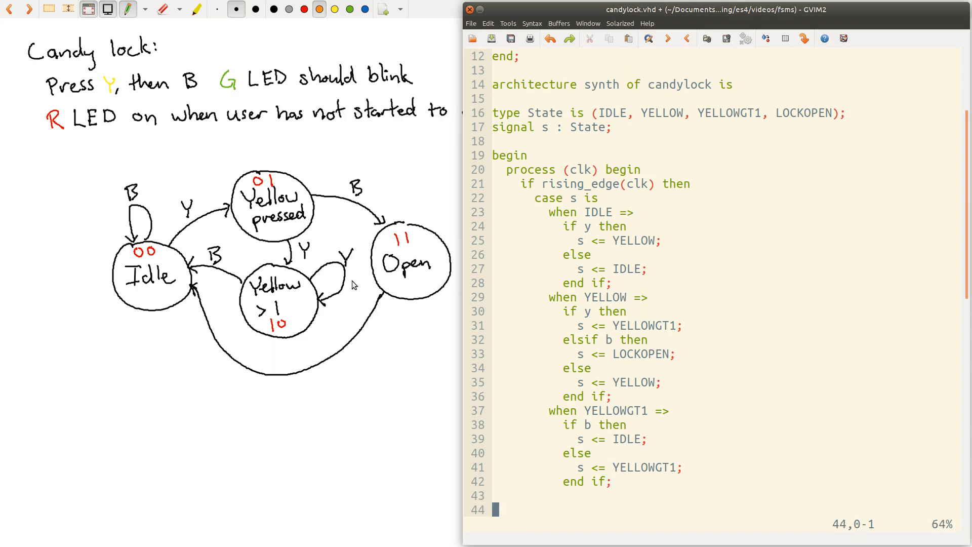
{"action": "type", "text": "when YELLOWGT1 =>"}
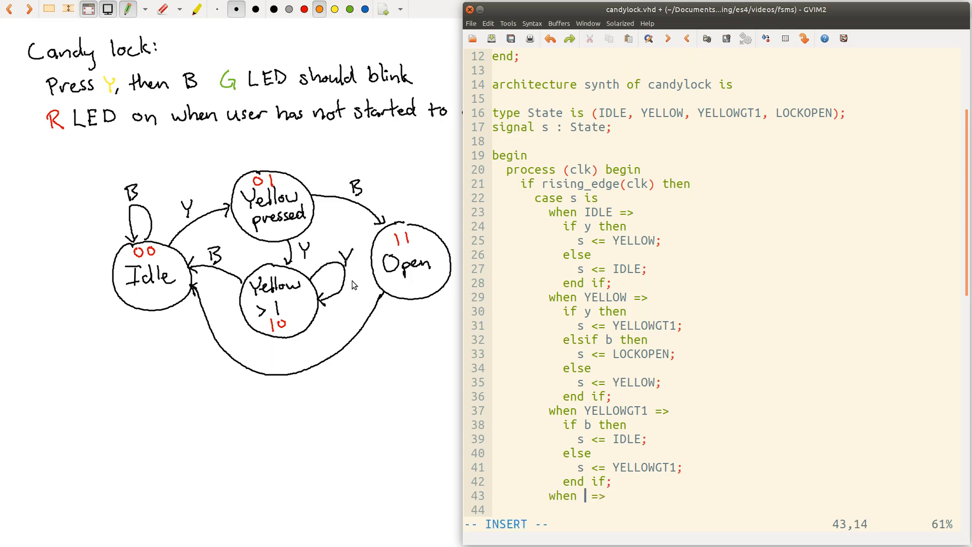
Write the when LOCKOPEN => branch assigning s <= IDLE.
{"action": "type", "text": "LOCKOPEN"}
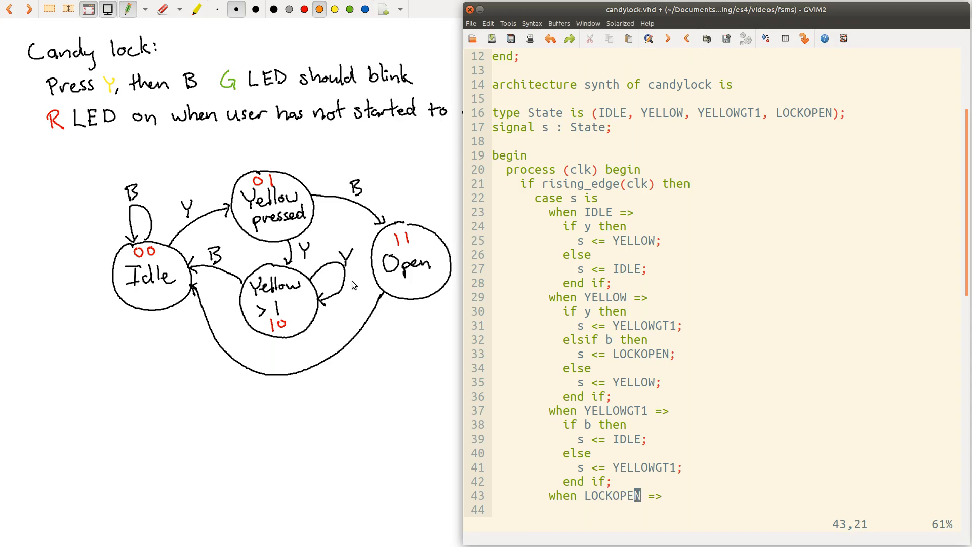
{"action": "key", "text": "i"}
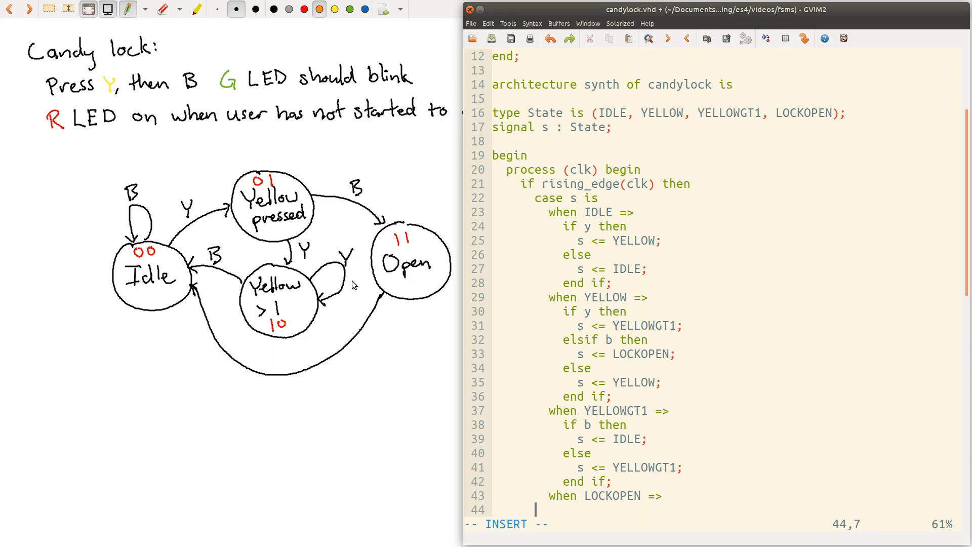
{"action": "type", "text": "s"}
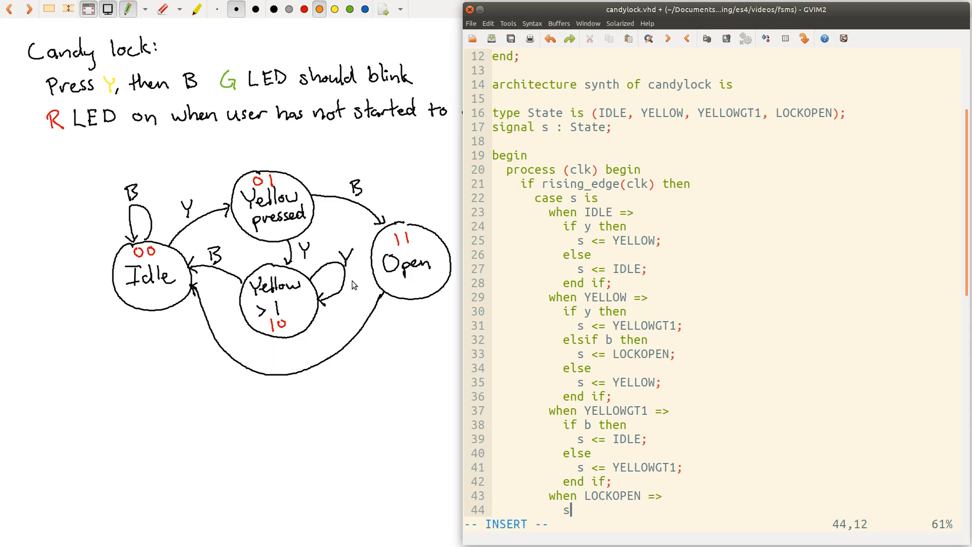
{"action": "type", "text": "<= IDLE;"}
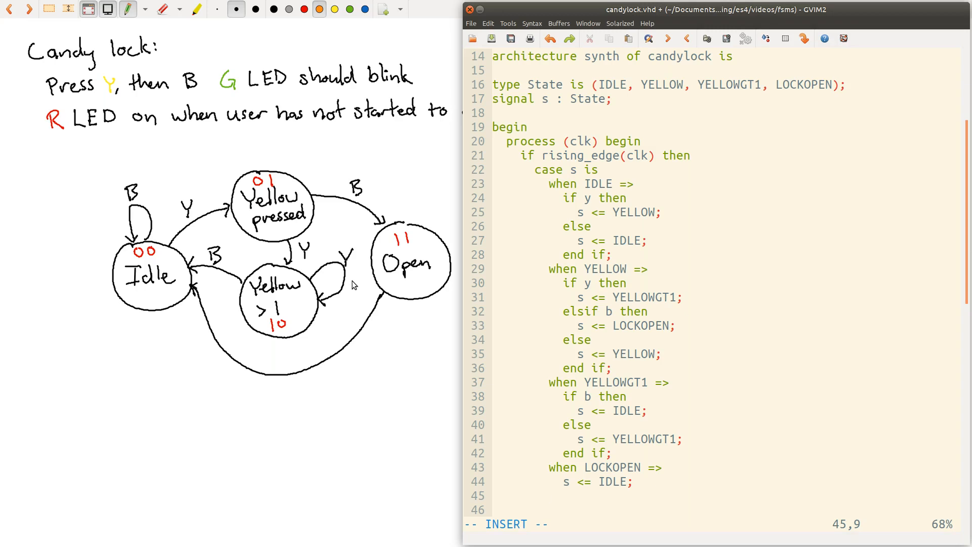
{"action": "mouse_move", "coordinate": [251, 207]}
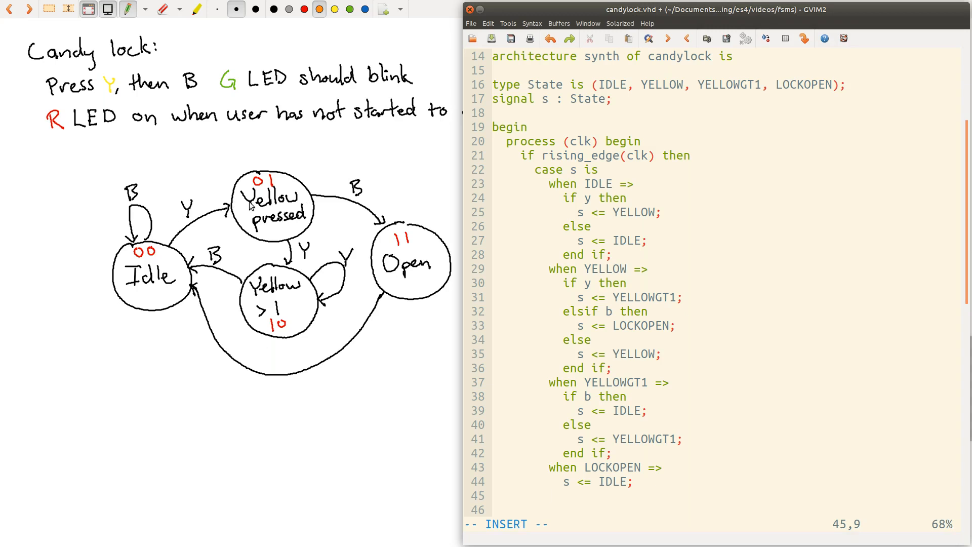
{"action": "mouse_move", "coordinate": [390, 280]}
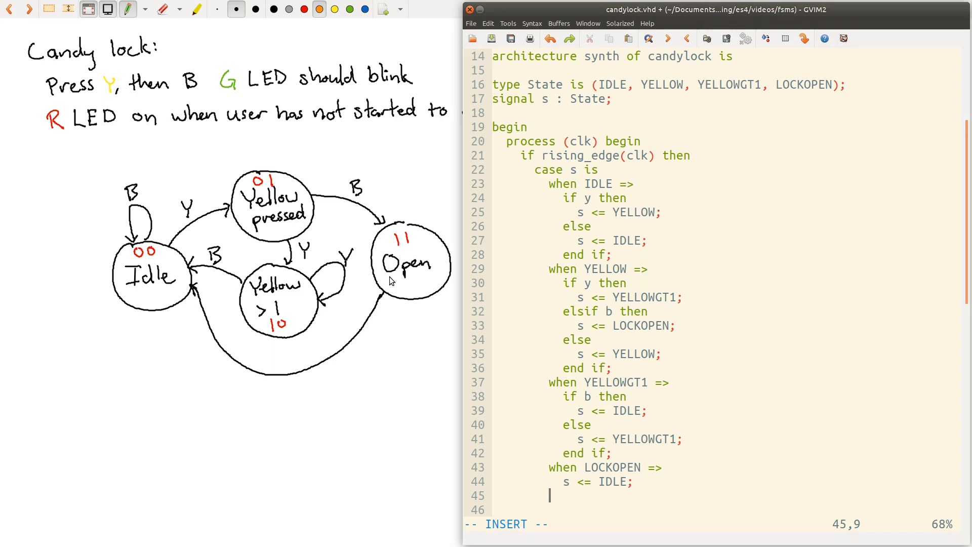
{"action": "mouse_move", "coordinate": [338, 442]}
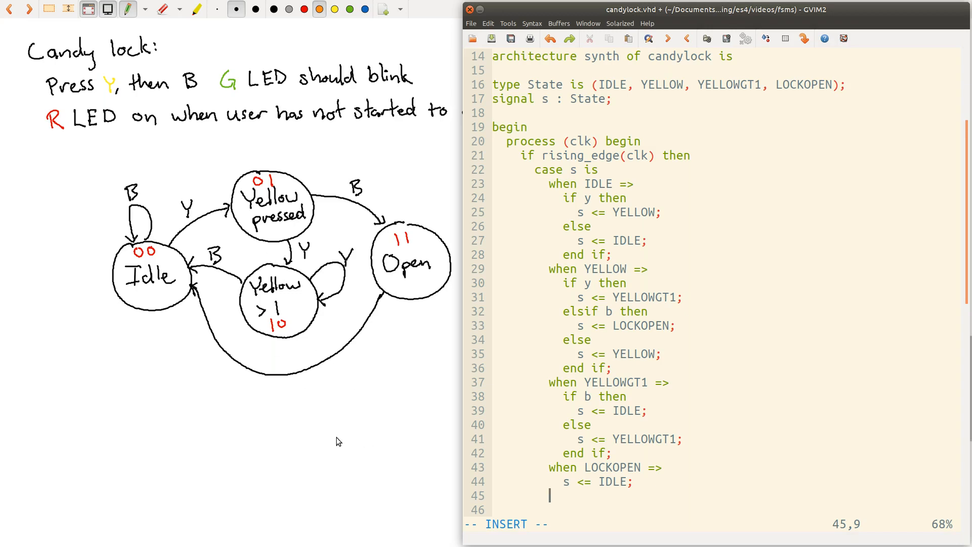
{"action": "mouse_move", "coordinate": [339, 415]}
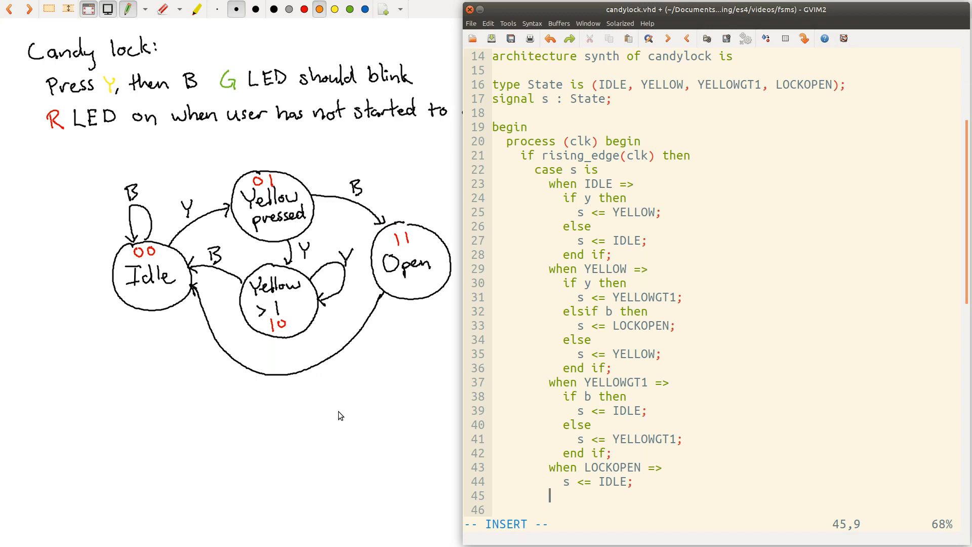
Add 'when others => s <= IDLE;' and close the statement with 'end case;'.
{"action": "type", "text": "when others"}
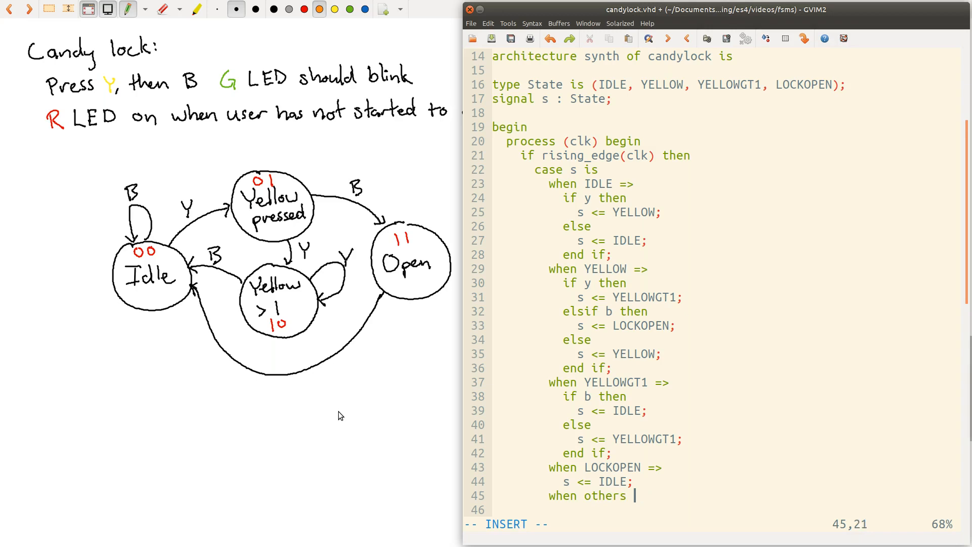
{"action": "type", "text": "=>"}
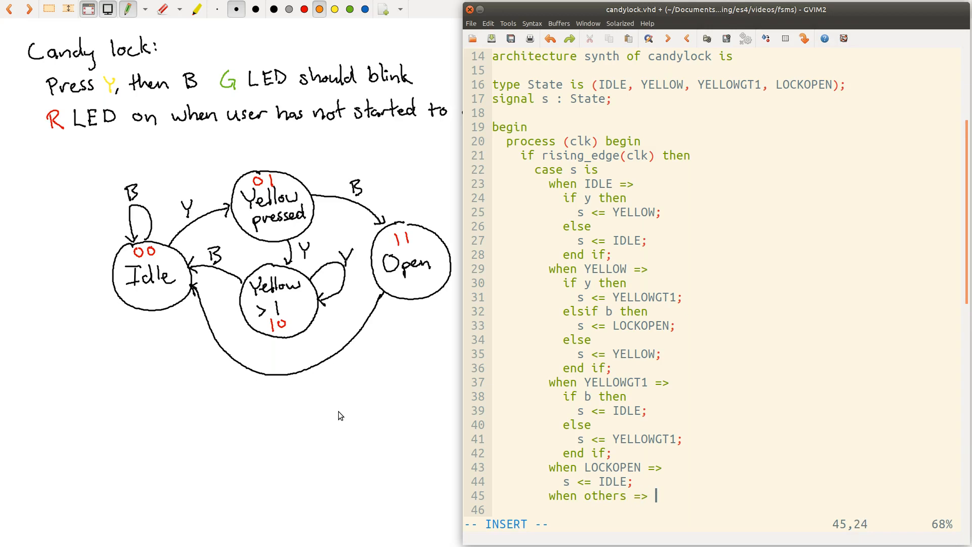
{"action": "type", "text": "s"}
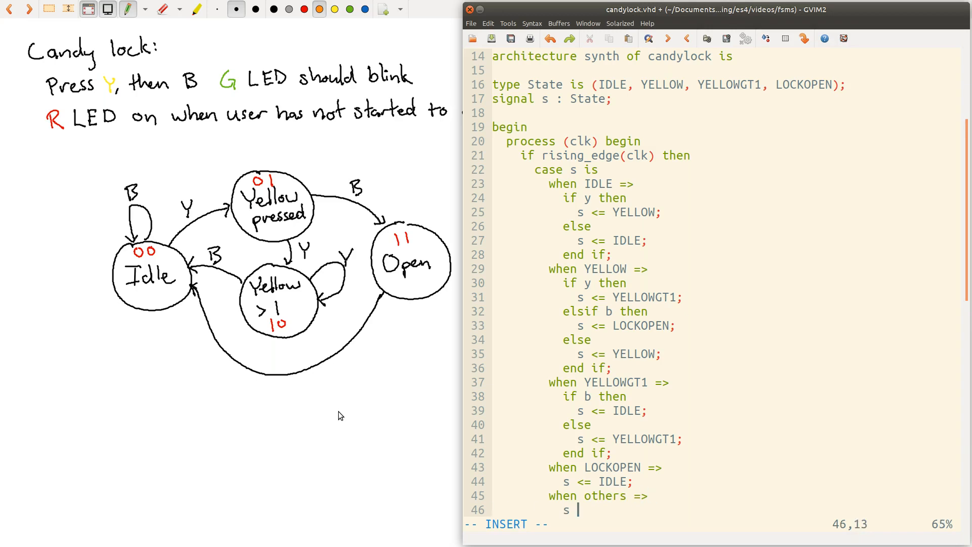
{"action": "type", "text": "<= IDLE;"}
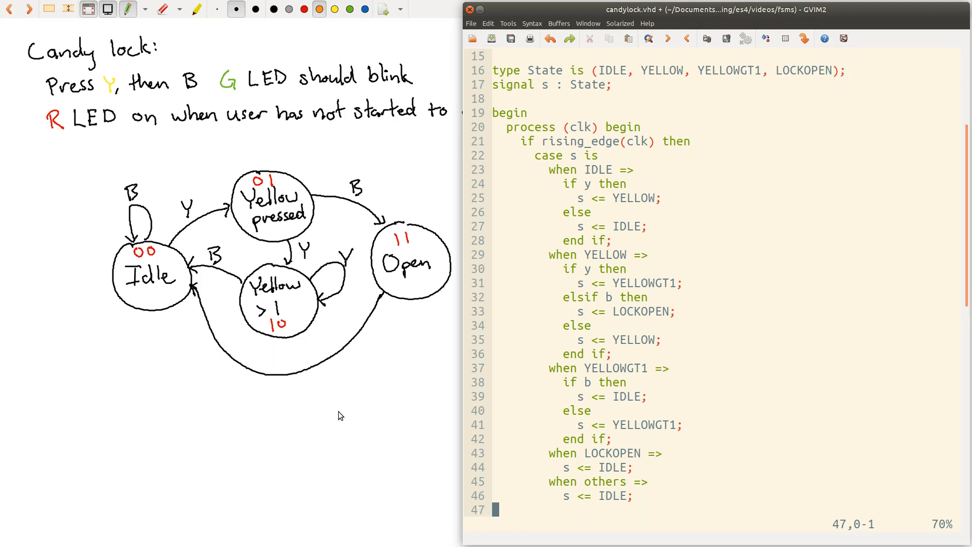
{"action": "key", "text": "i"}
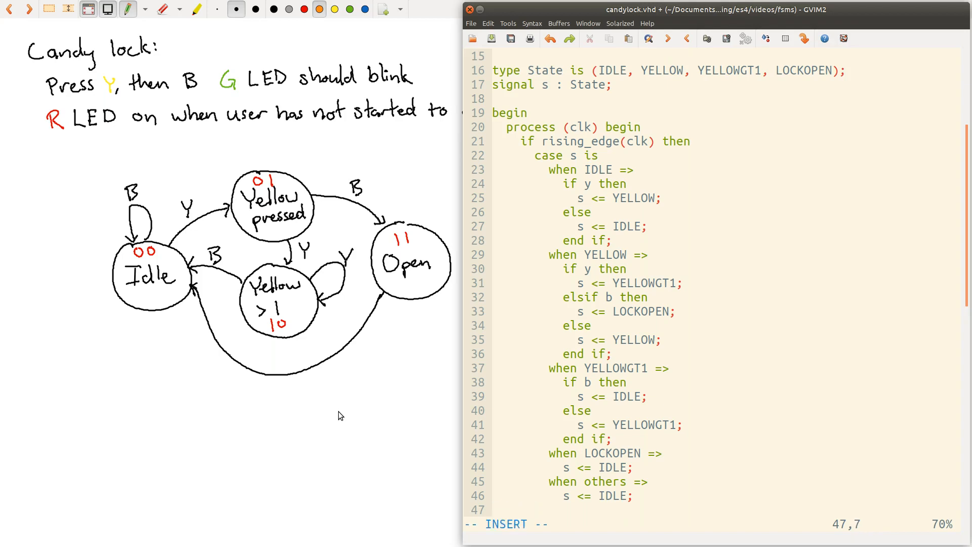
{"action": "type", "text": "end case;"}
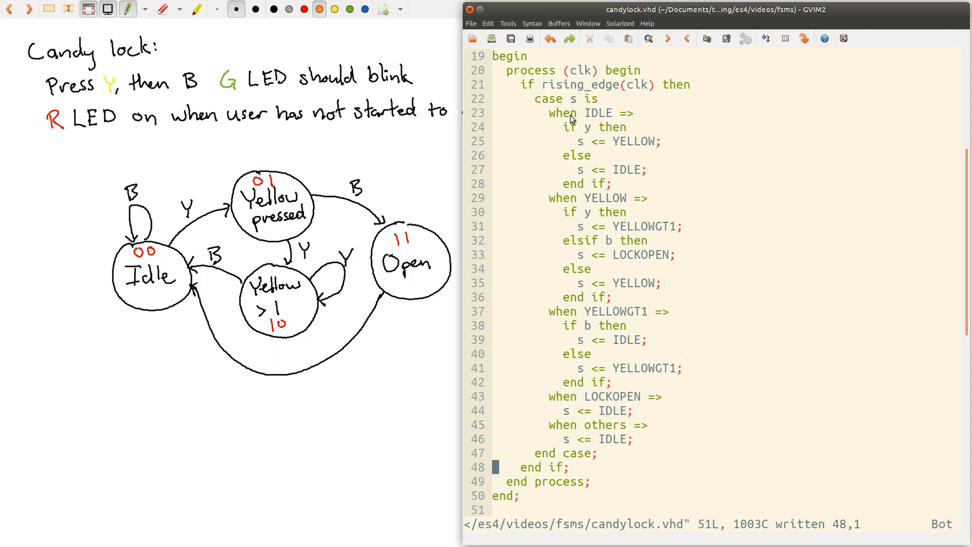
{"action": "mouse_move", "coordinate": [282, 237]}
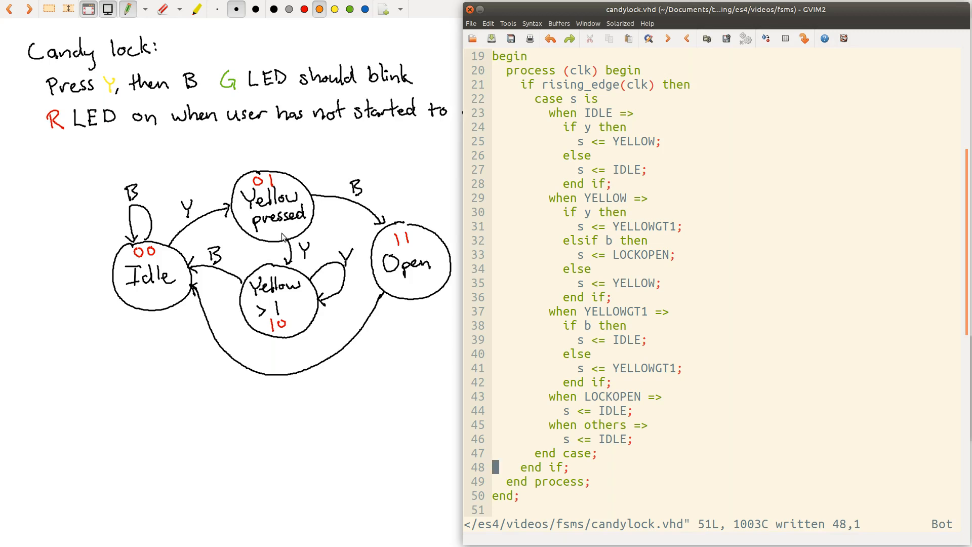
{"action": "mouse_move", "coordinate": [268, 290]}
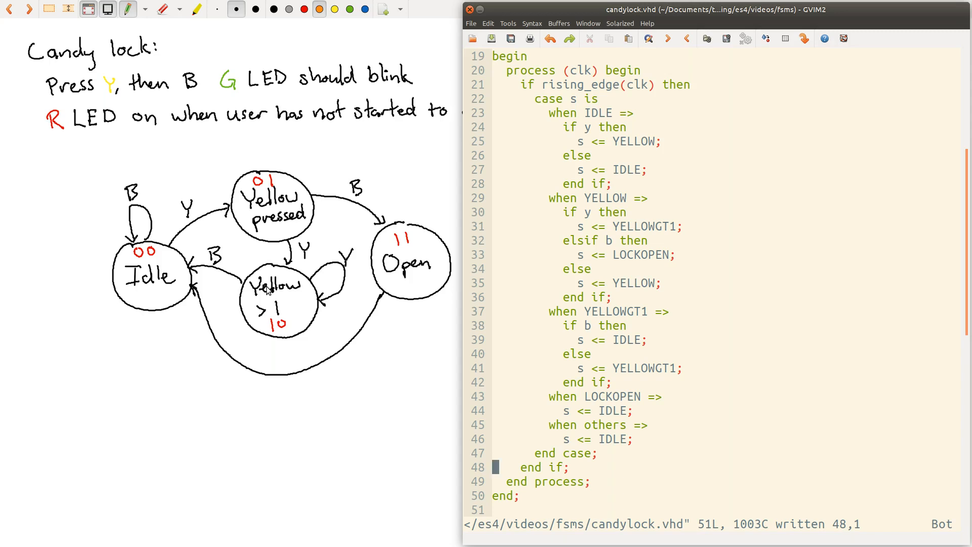
{"action": "mouse_move", "coordinate": [286, 292]}
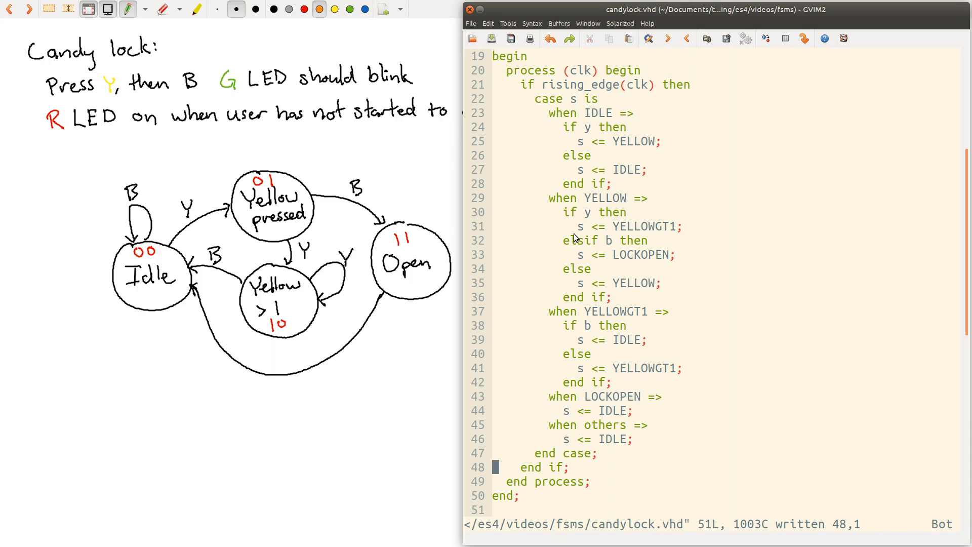
{"action": "mouse_move", "coordinate": [596, 170]}
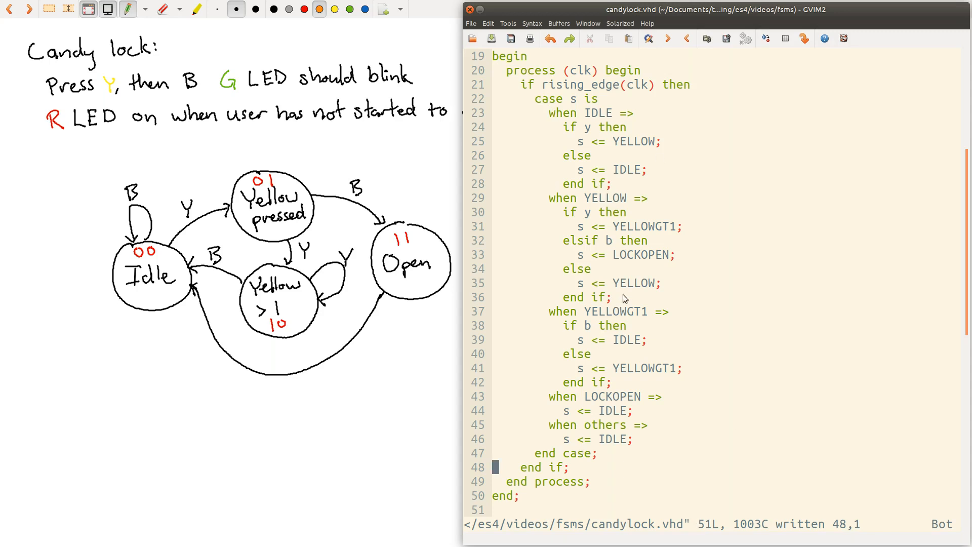
{"action": "mouse_move", "coordinate": [669, 303]}
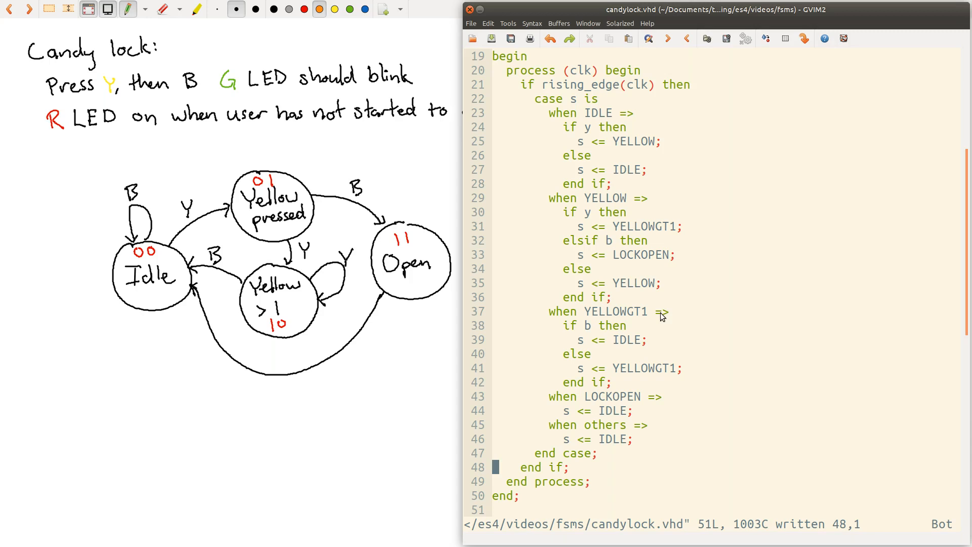
{"action": "mouse_move", "coordinate": [588, 115]}
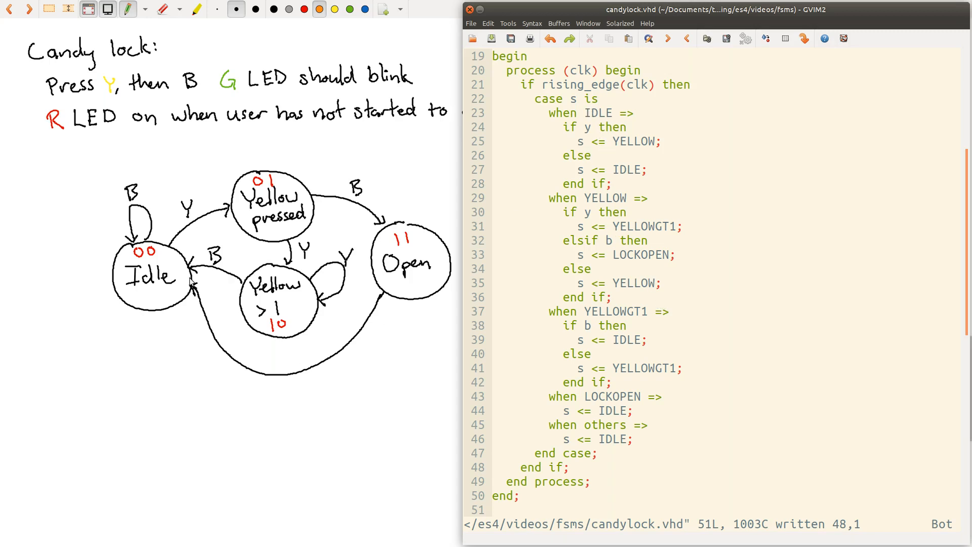
{"action": "mouse_move", "coordinate": [299, 257]}
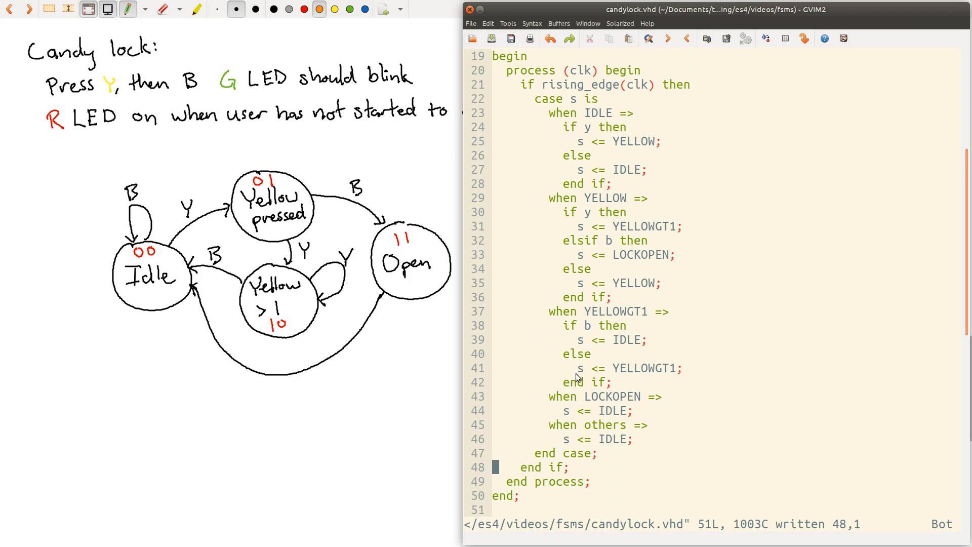
{"action": "mouse_move", "coordinate": [606, 363]}
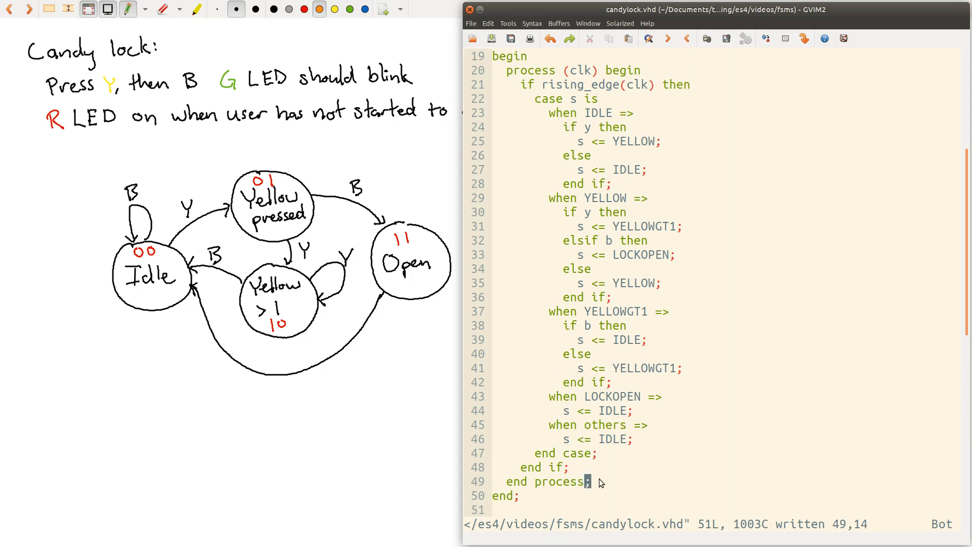
{"action": "mouse_move", "coordinate": [647, 483]}
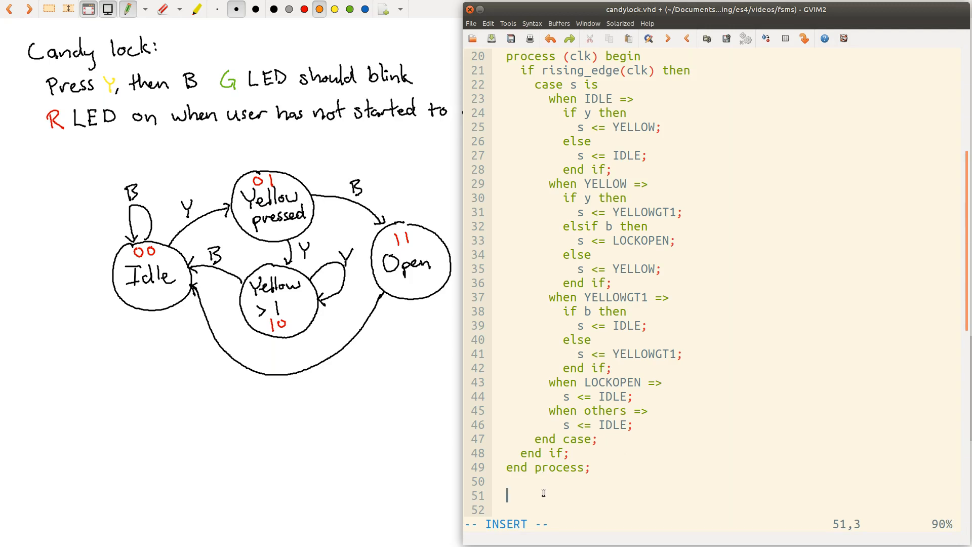
Write red <= '1' when s = IDLE else '0'; below end process.
{"action": "type", "text": "red"}
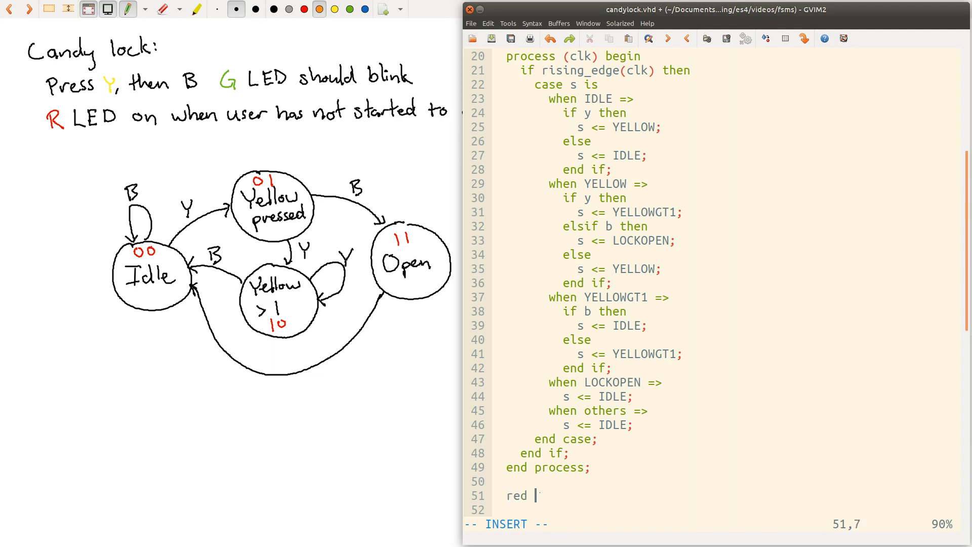
{"action": "type", "text": "<= '"}
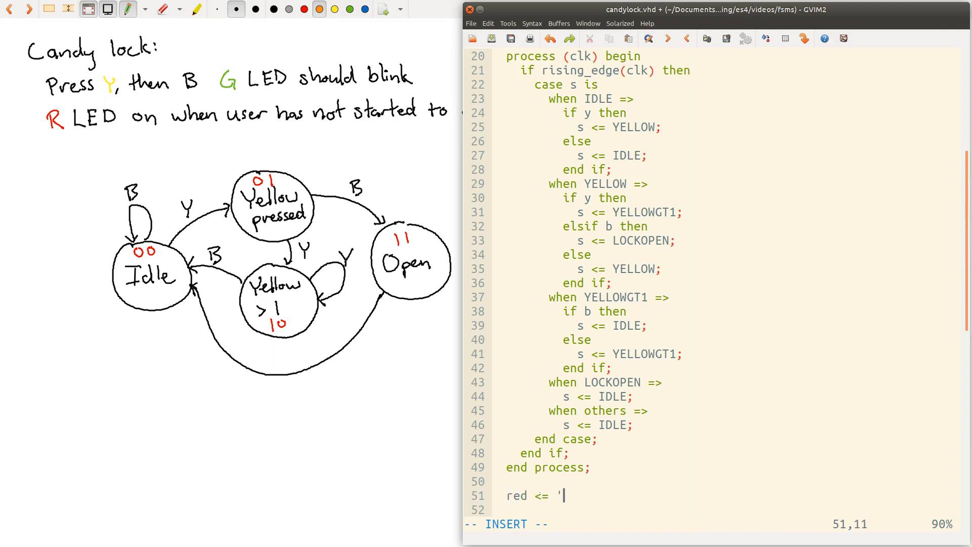
{"action": "type", "text": "1' when"}
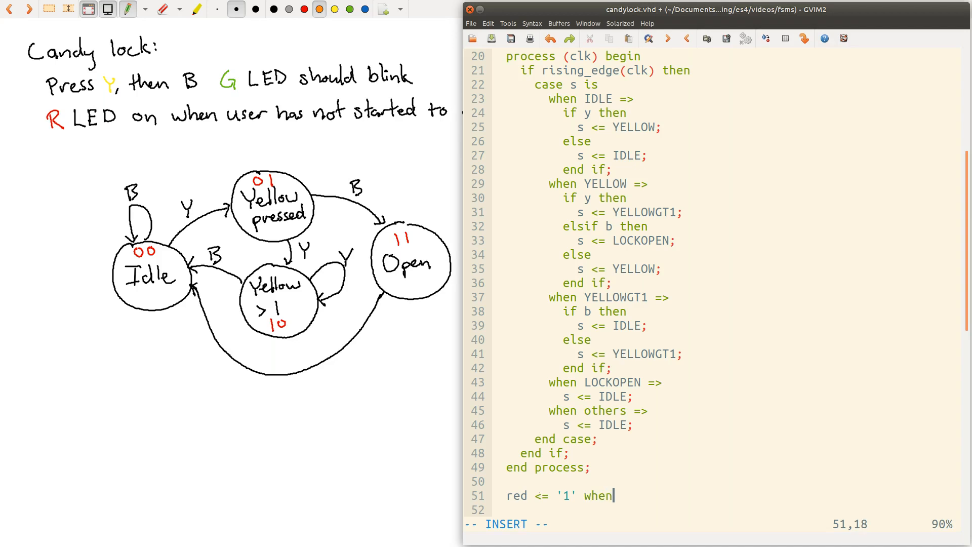
{"action": "type", "text": "s = IDLE else"}
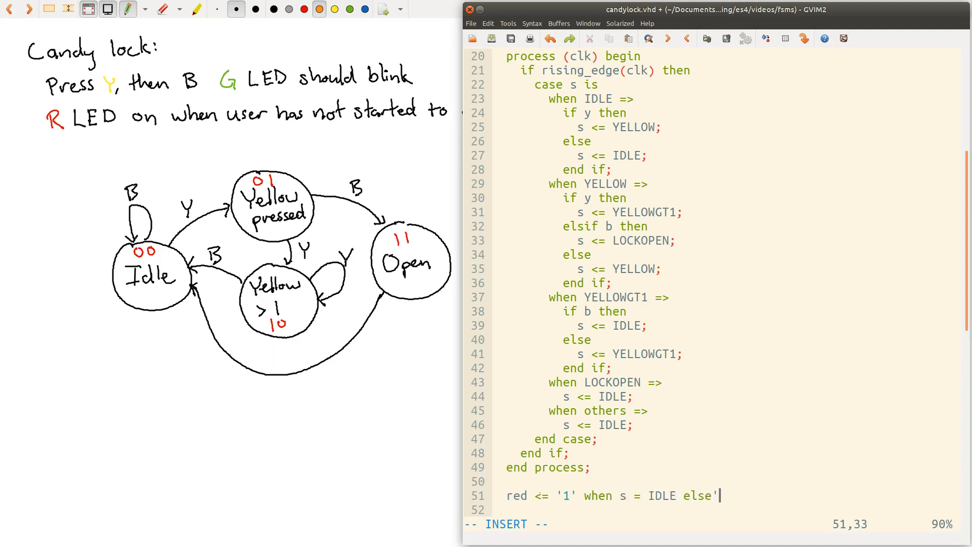
{"action": "type", "text": "'0';"}
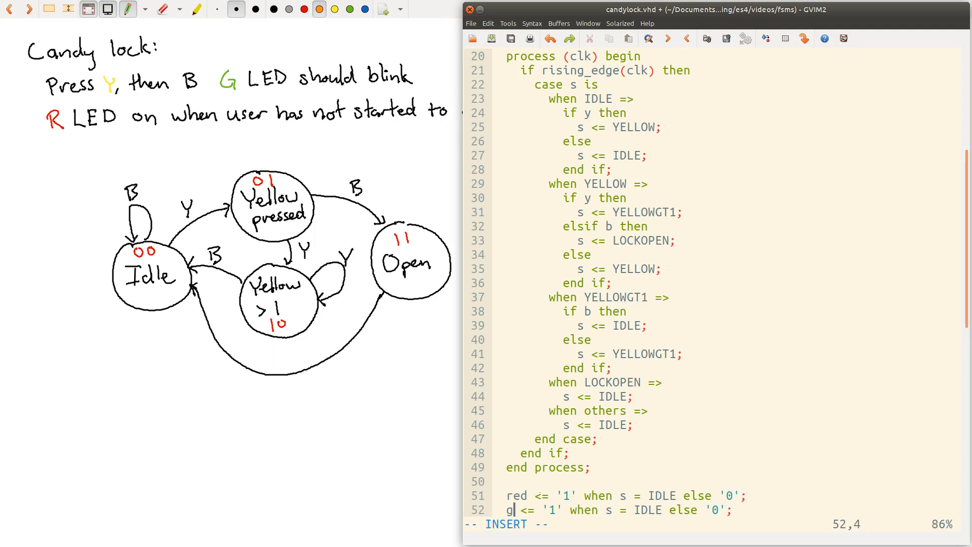
Duplicate the line as green, conditioned on s = LOCKOPEN instead of IDLE.
{"action": "type", "text": "reen"}
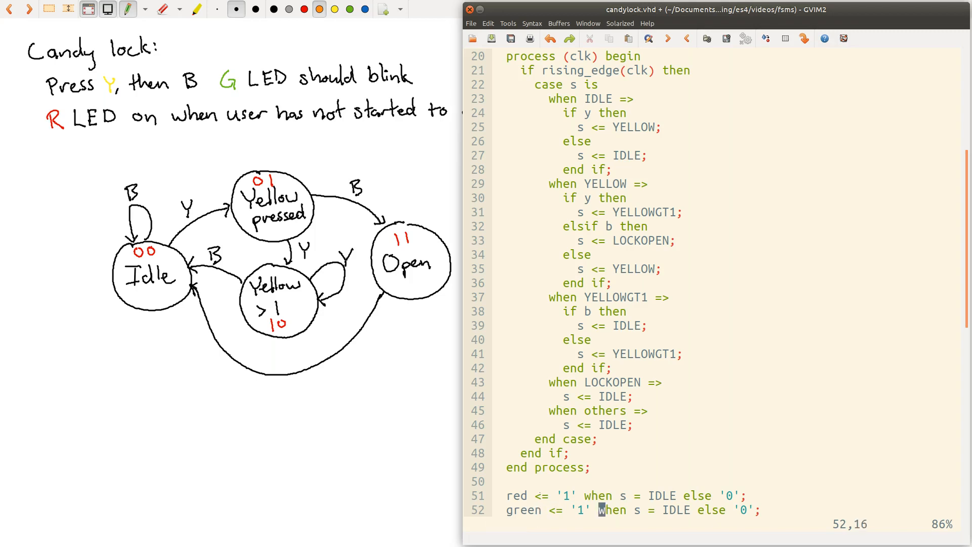
{"action": "left_click", "coordinate": [673, 509]}
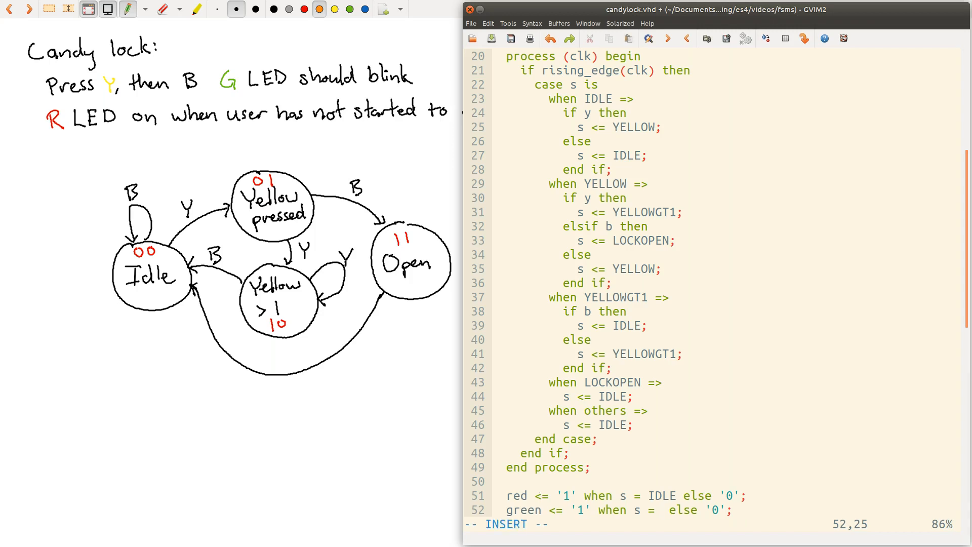
{"action": "type", "text": "LOCKOP"}
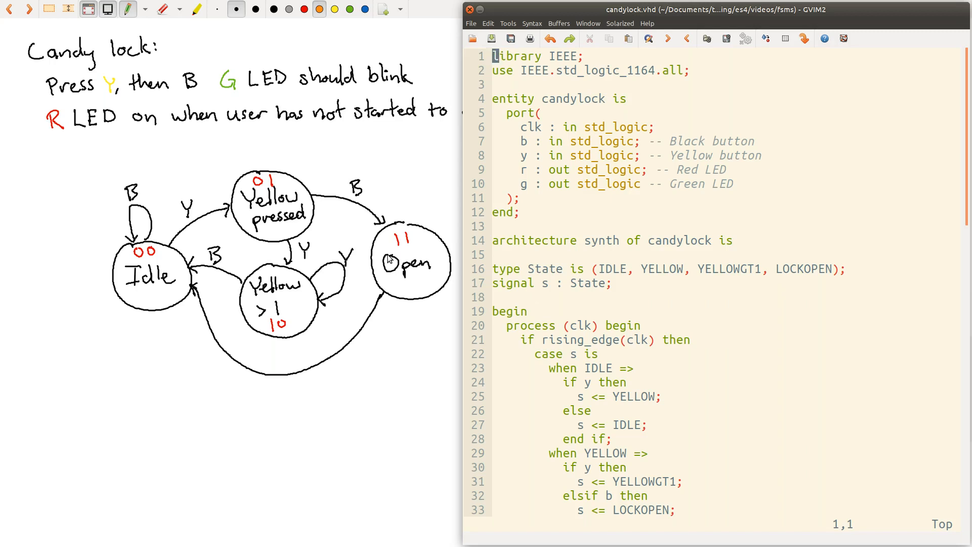
{"action": "mouse_move", "coordinate": [288, 290]}
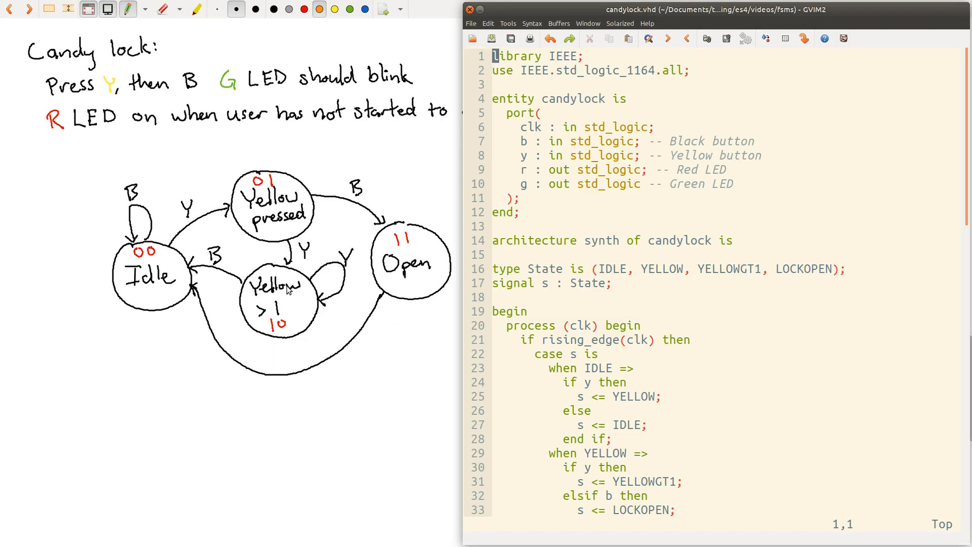
{"action": "mouse_move", "coordinate": [331, 290]}
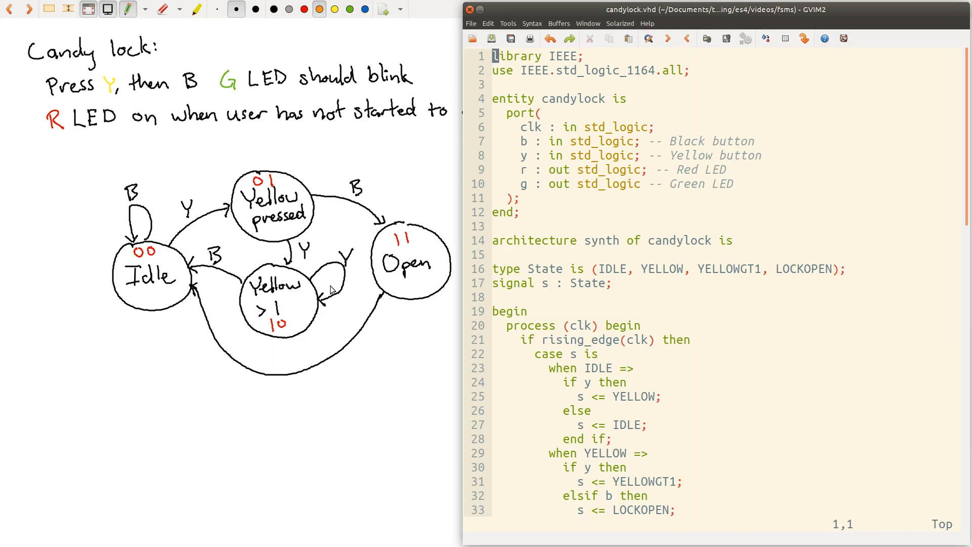